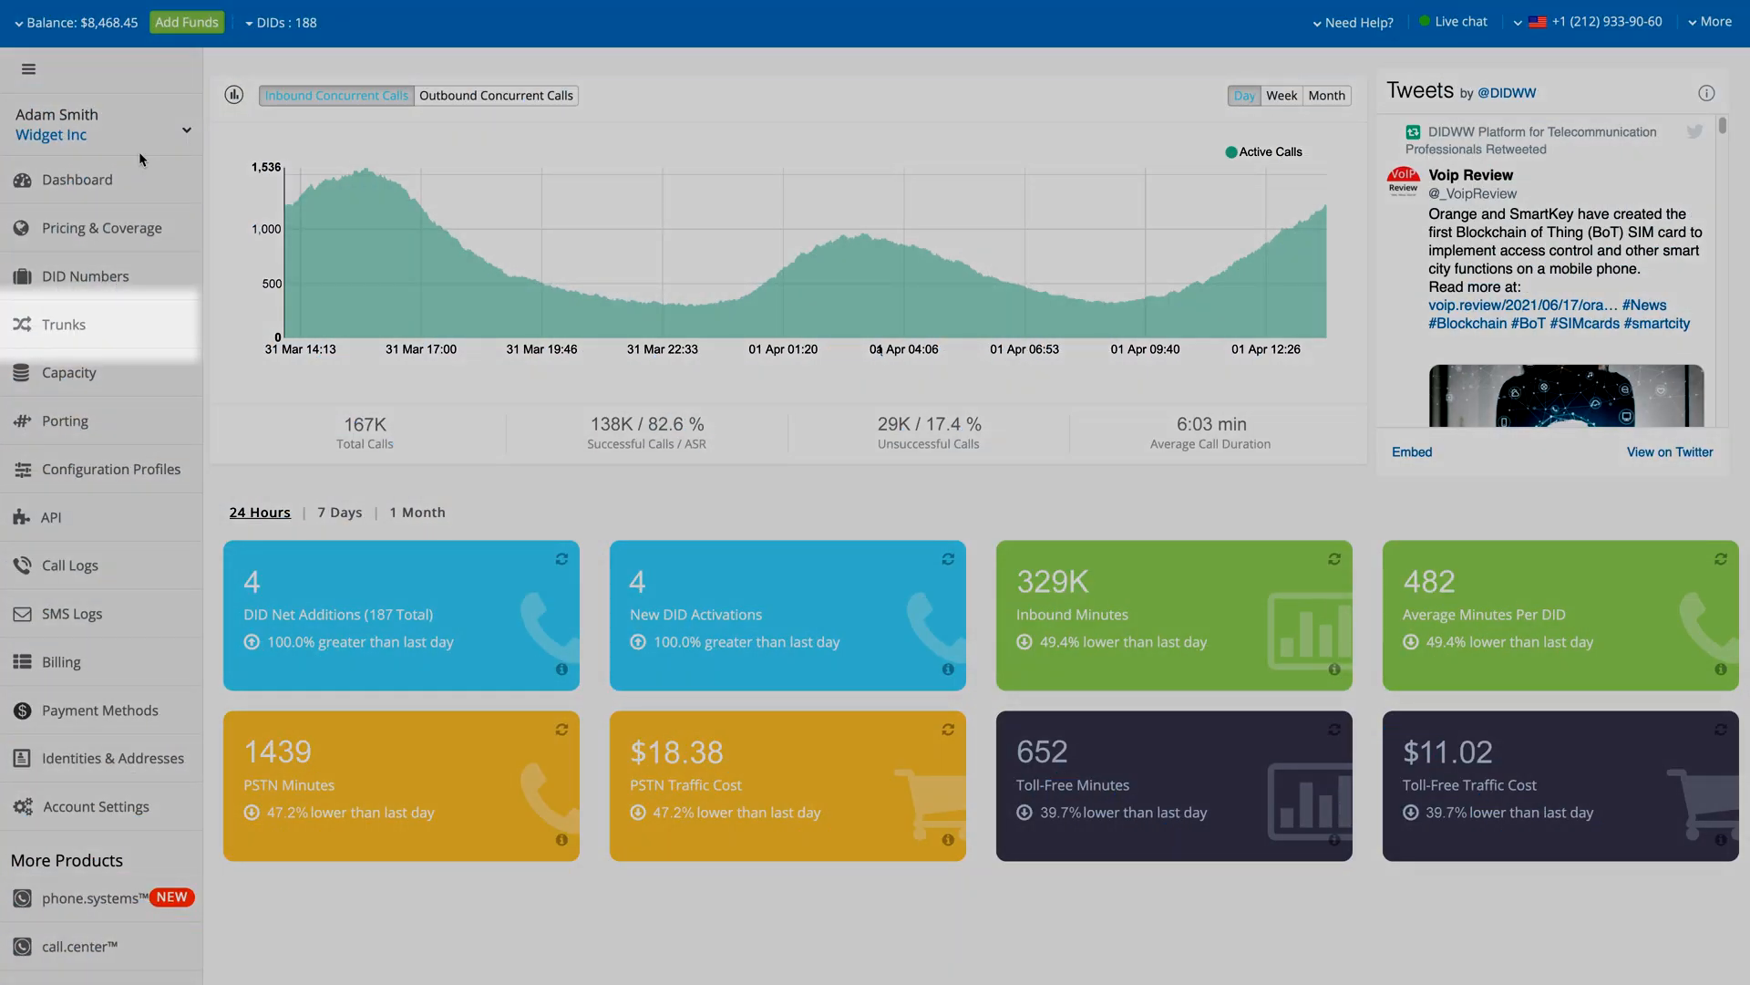
mouse_move(146, 322)
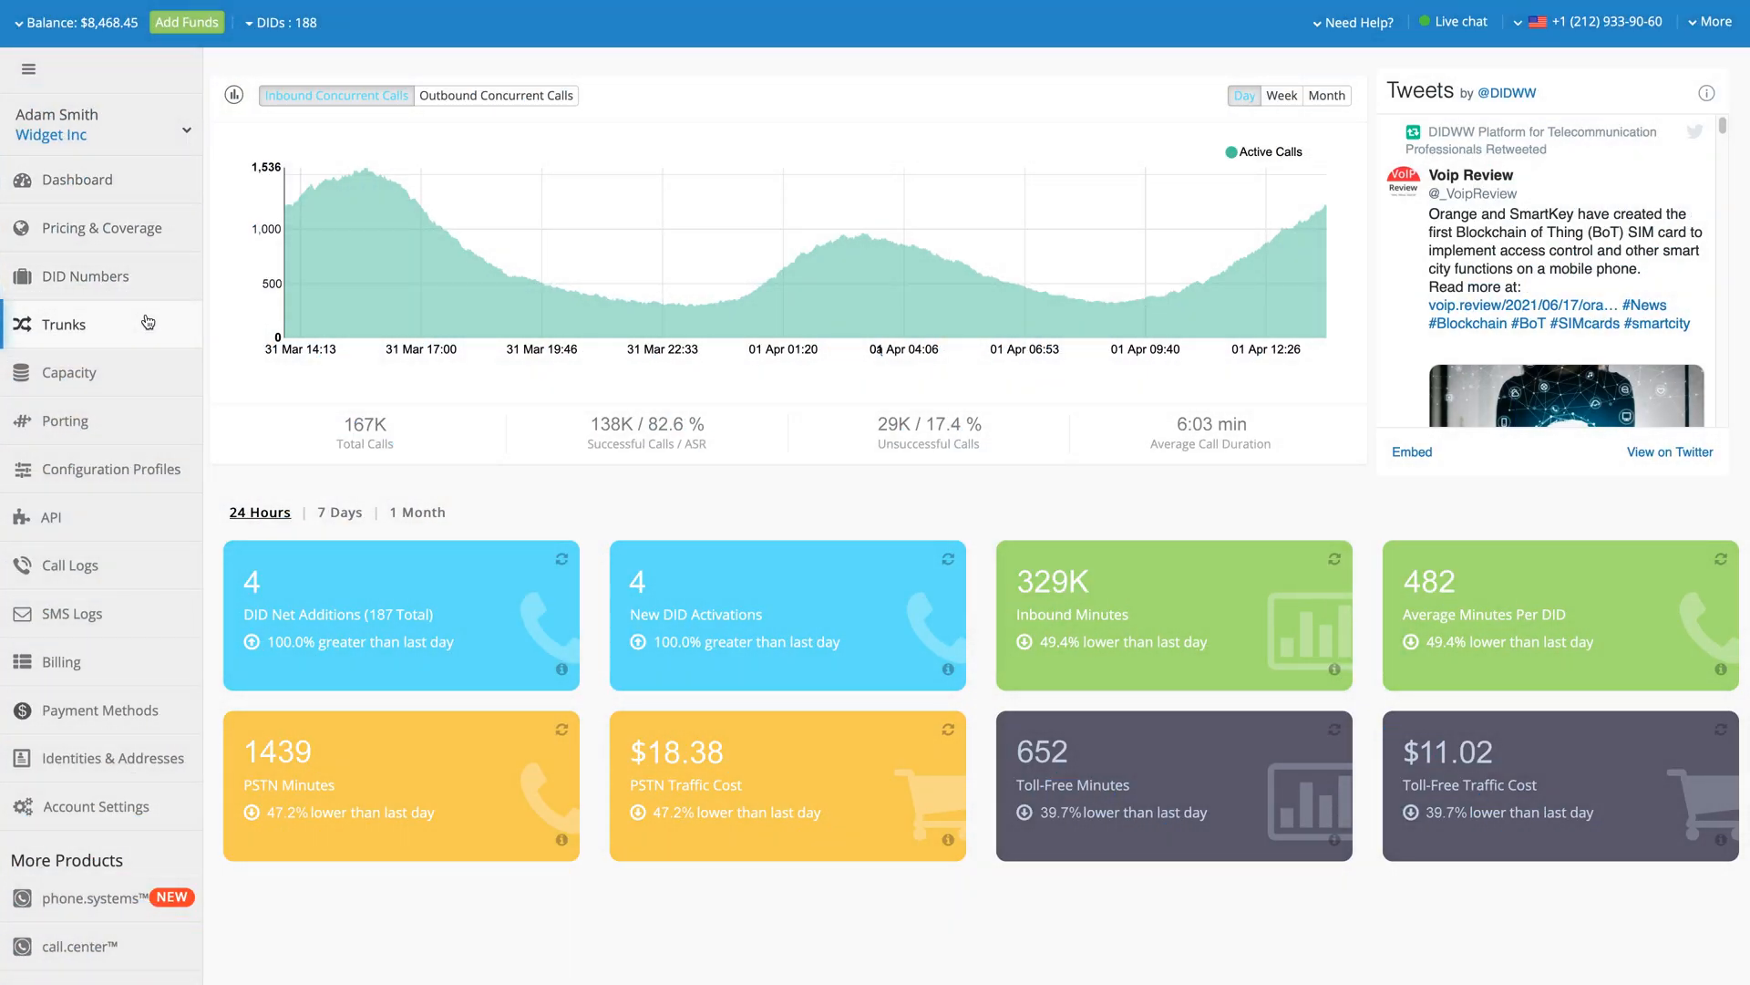
Add a phone.systems v2 Trunk from the Trunks list, keeping the friendly name, and submit it
click(64, 325)
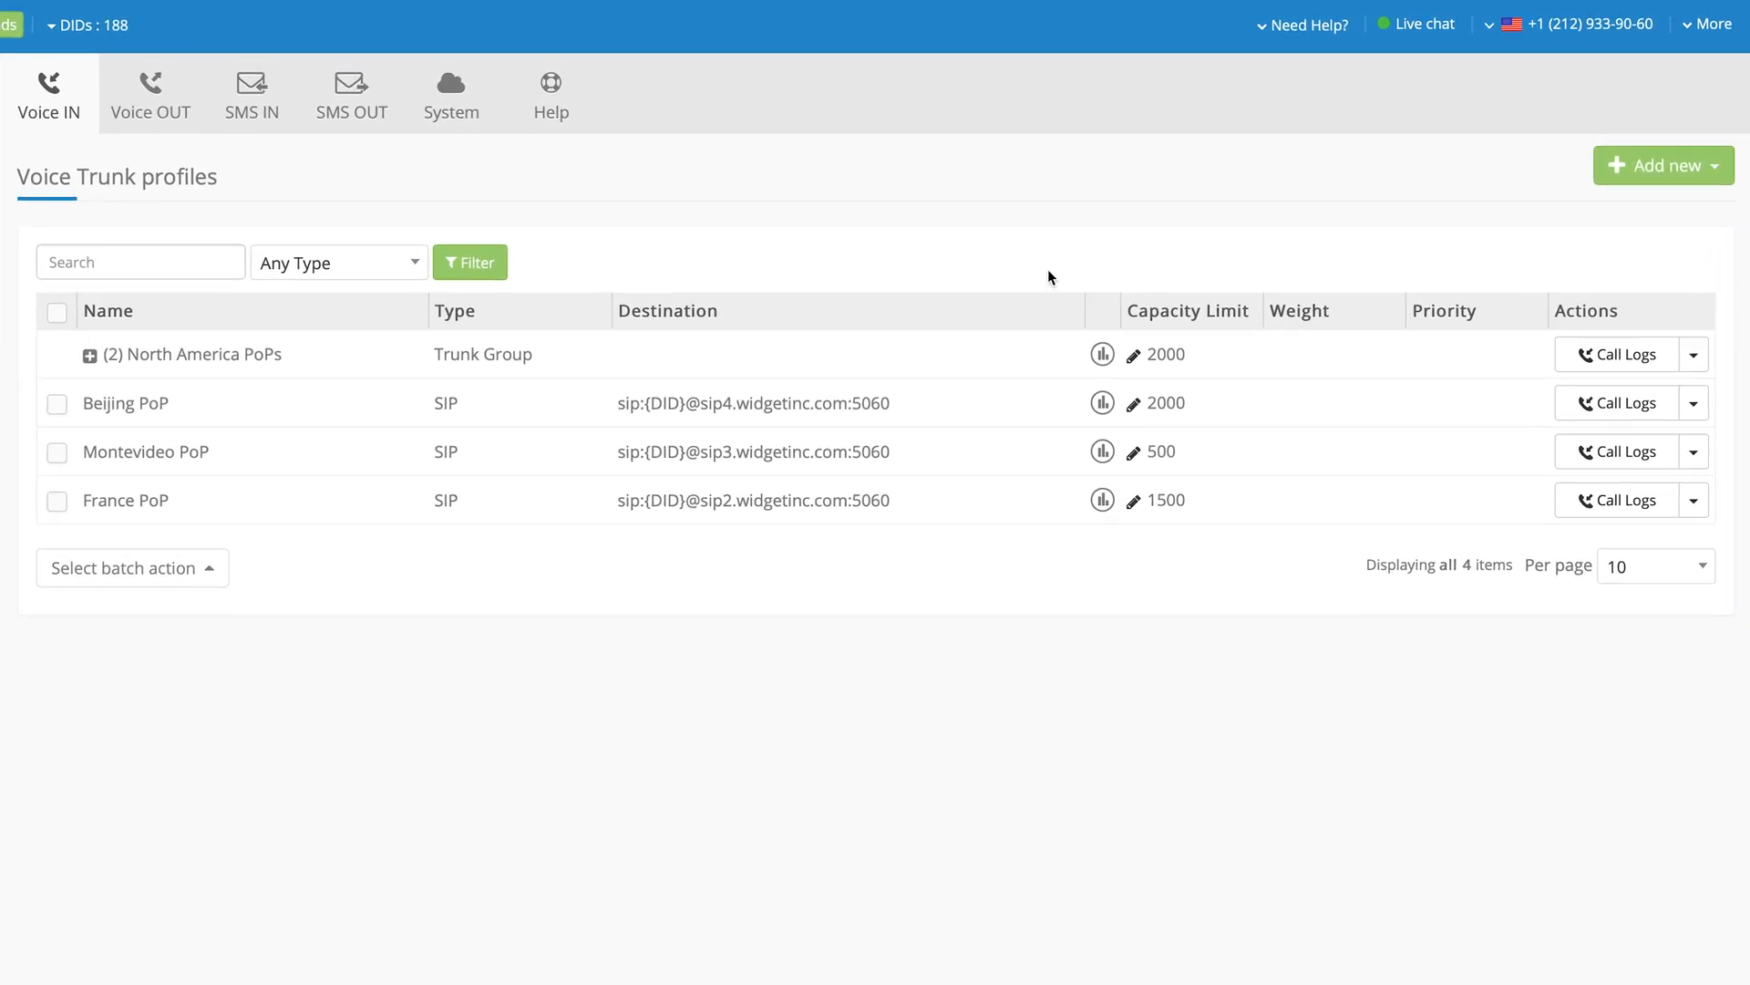
click(1663, 166)
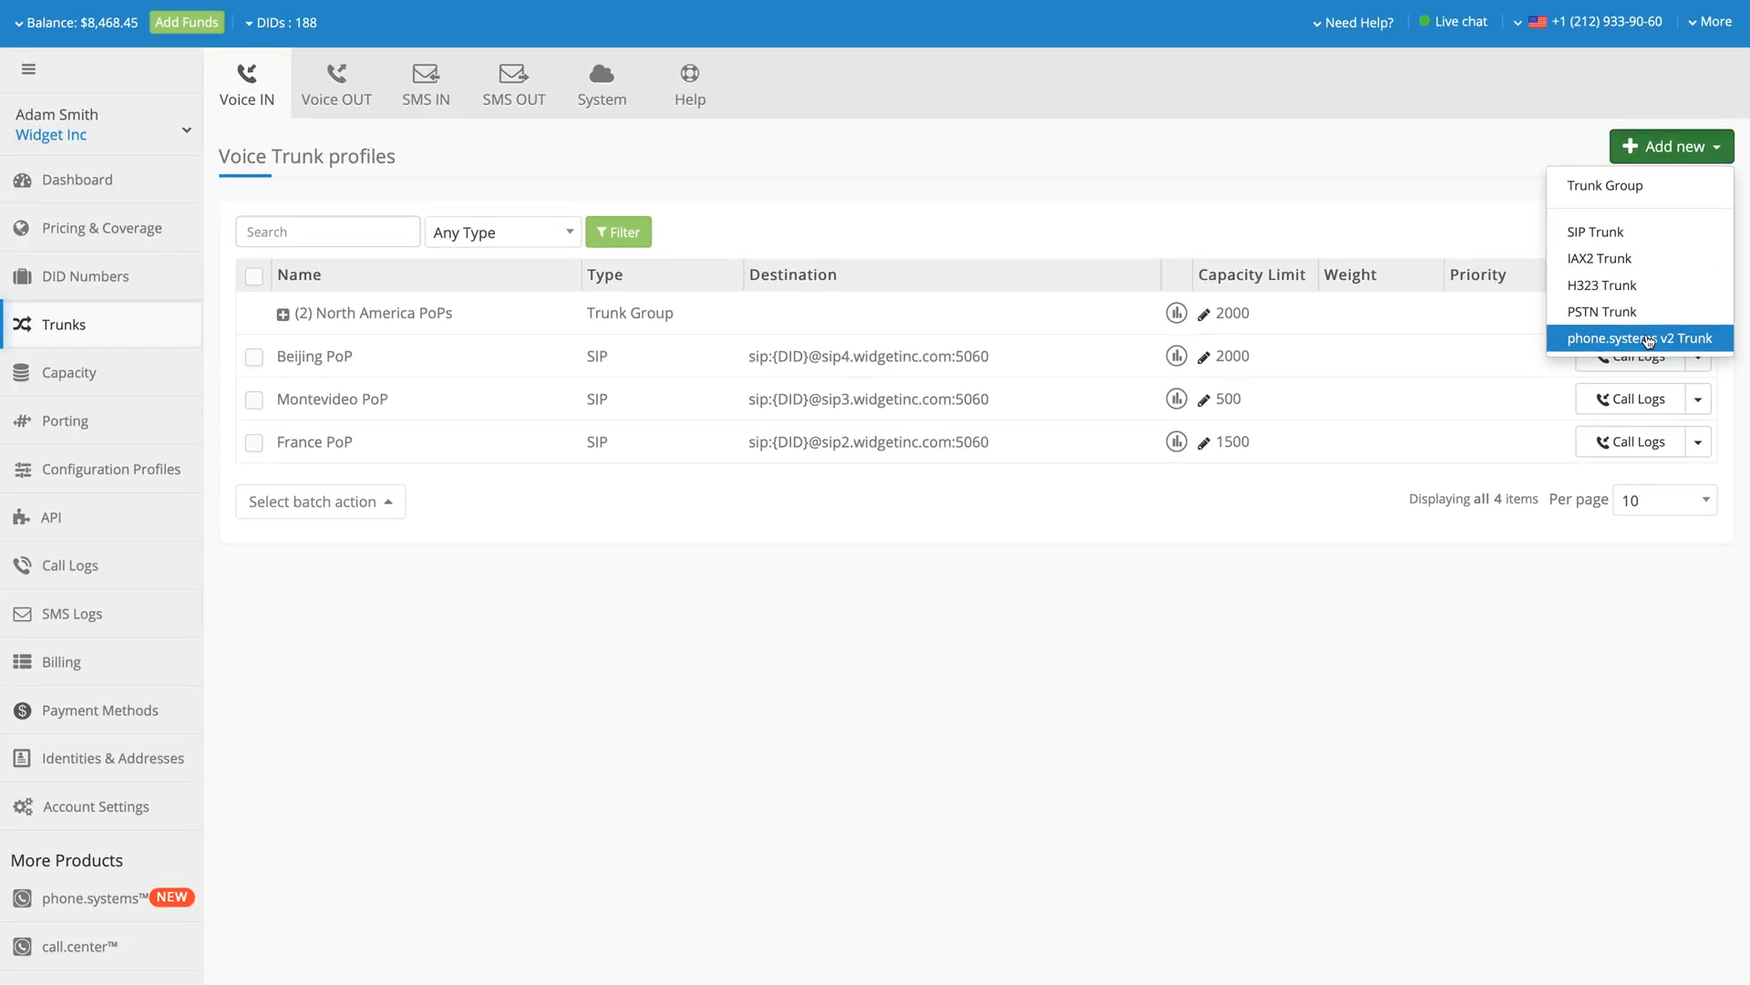
click(1639, 337)
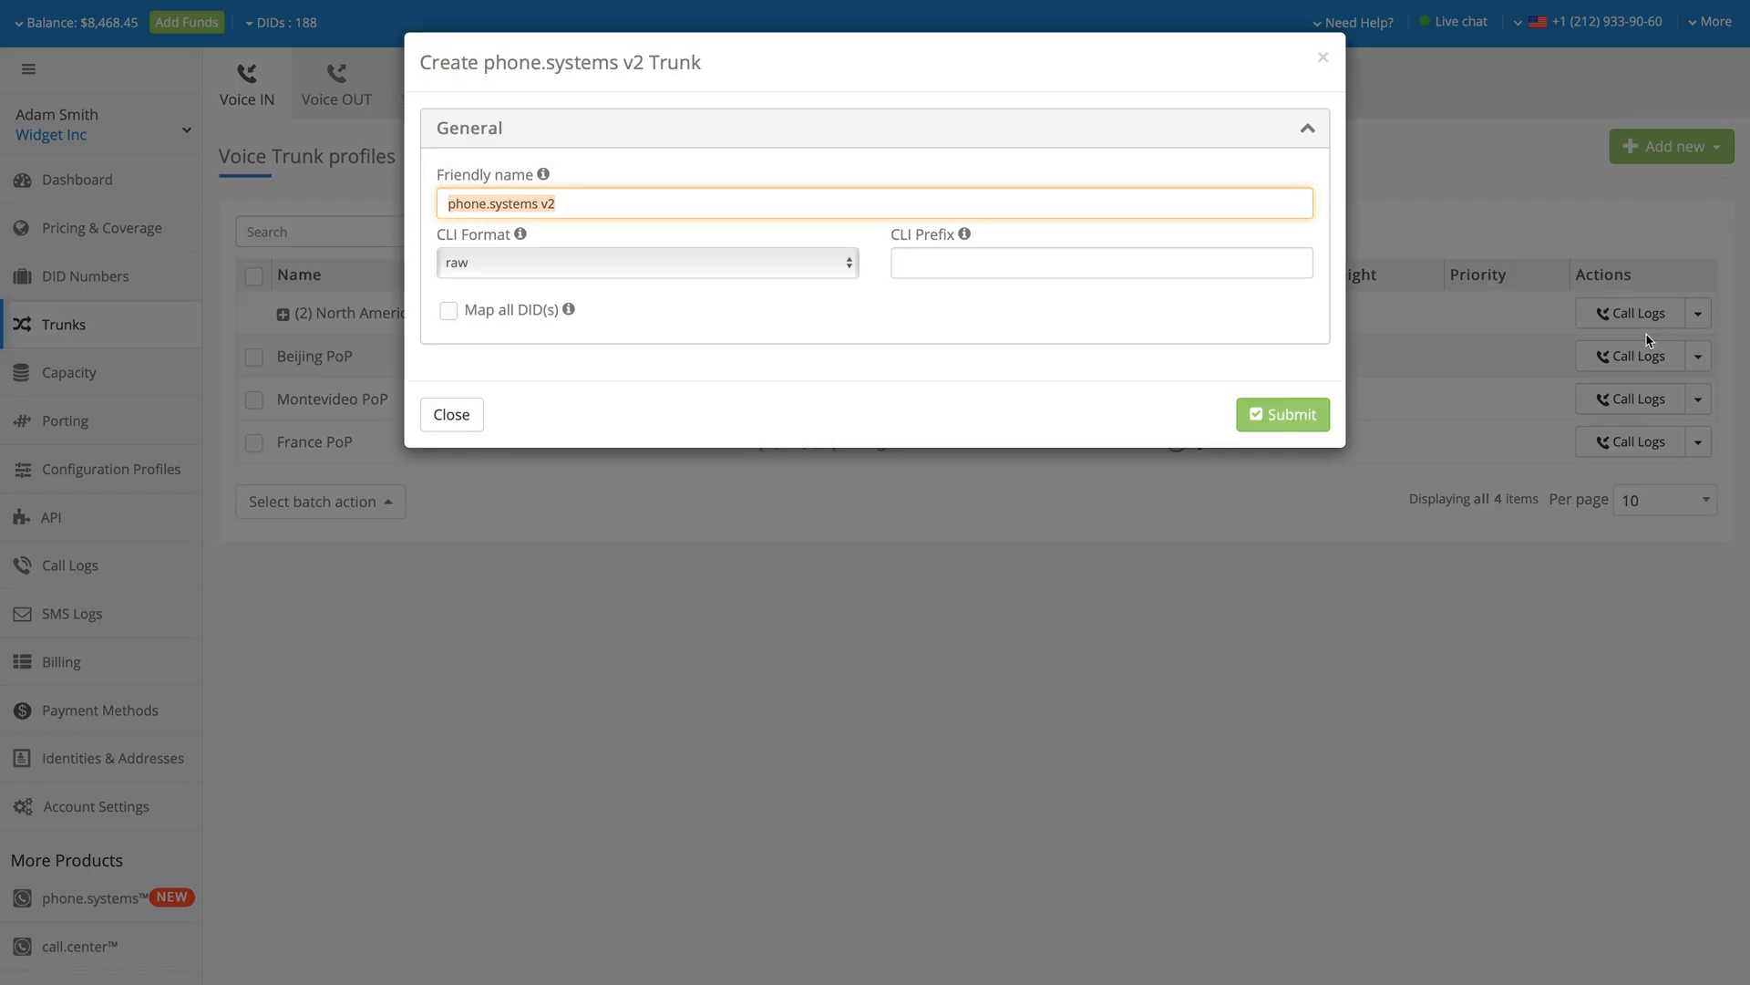
mouse_move(1503, 365)
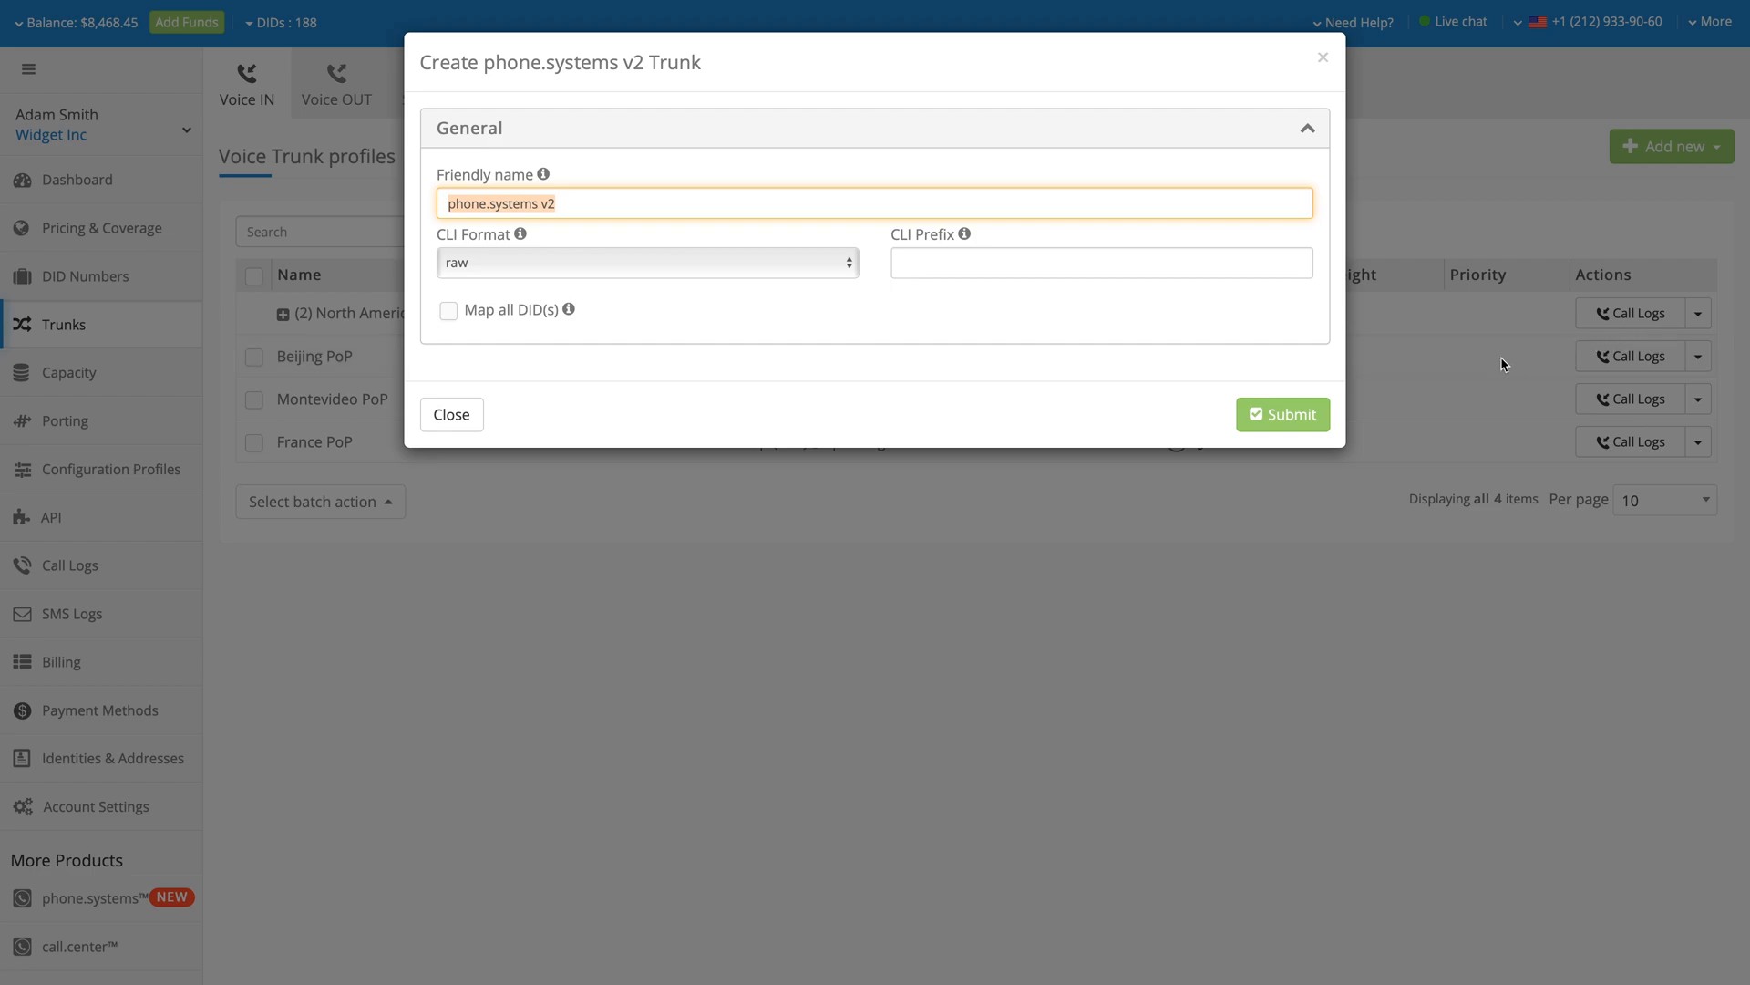
click(1282, 413)
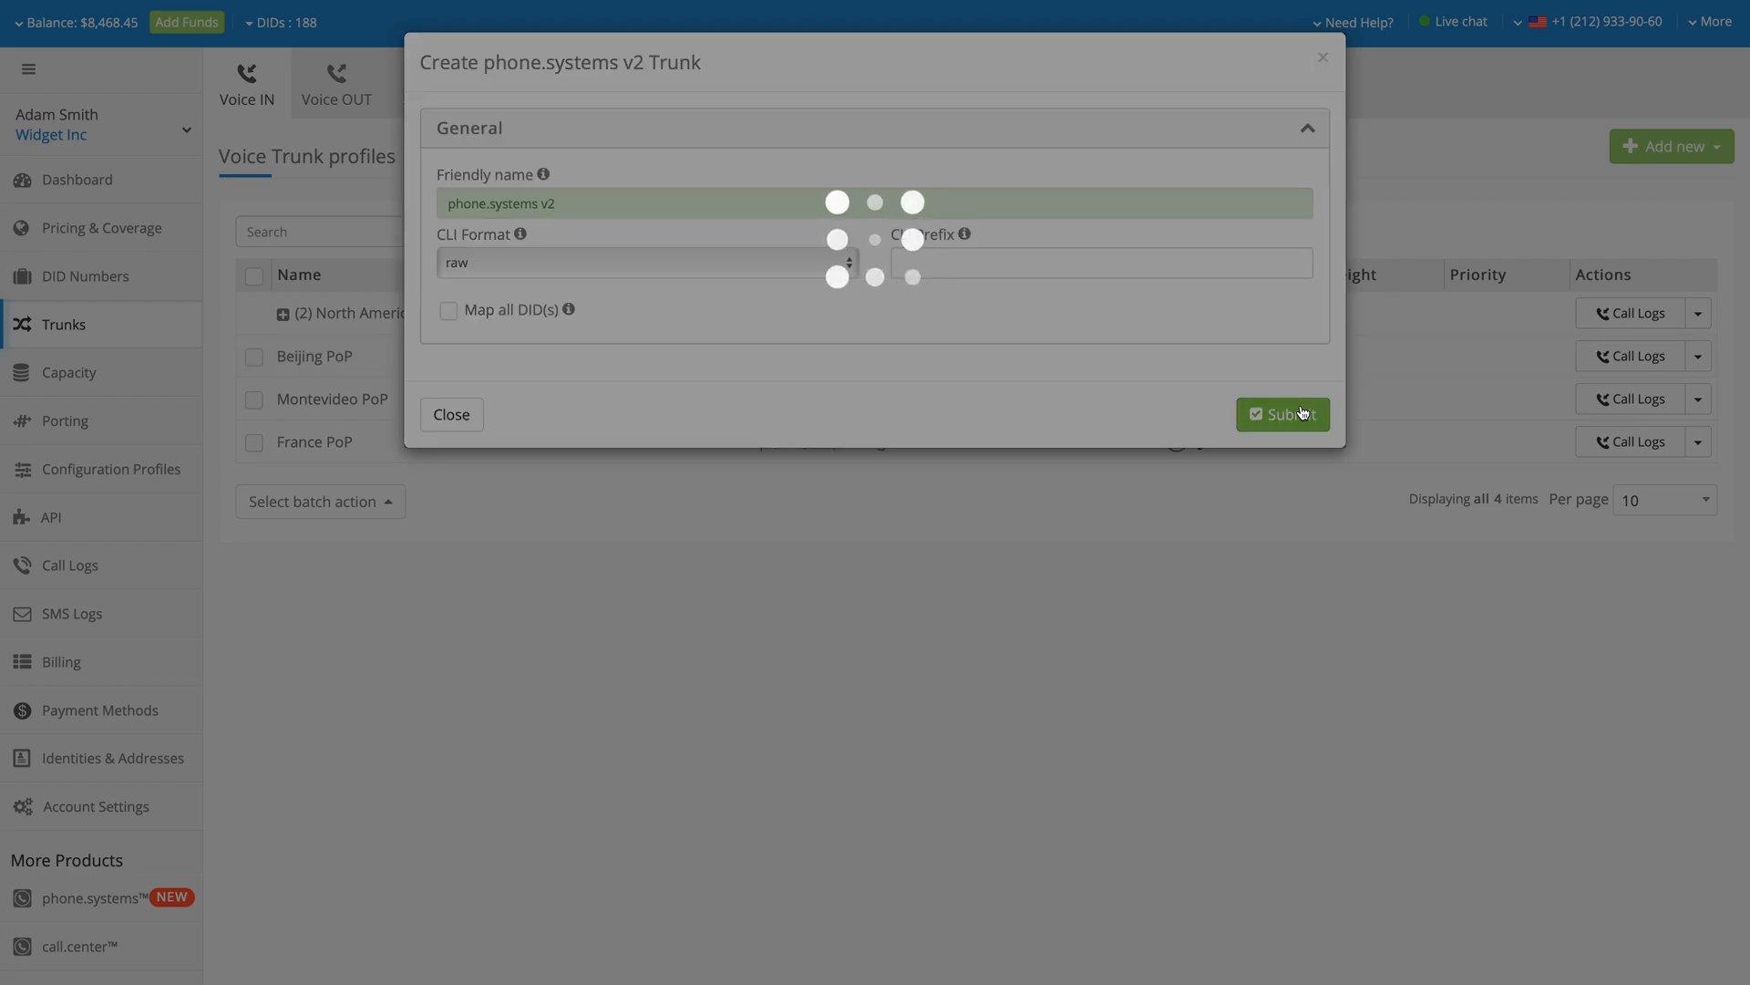
click(1282, 414)
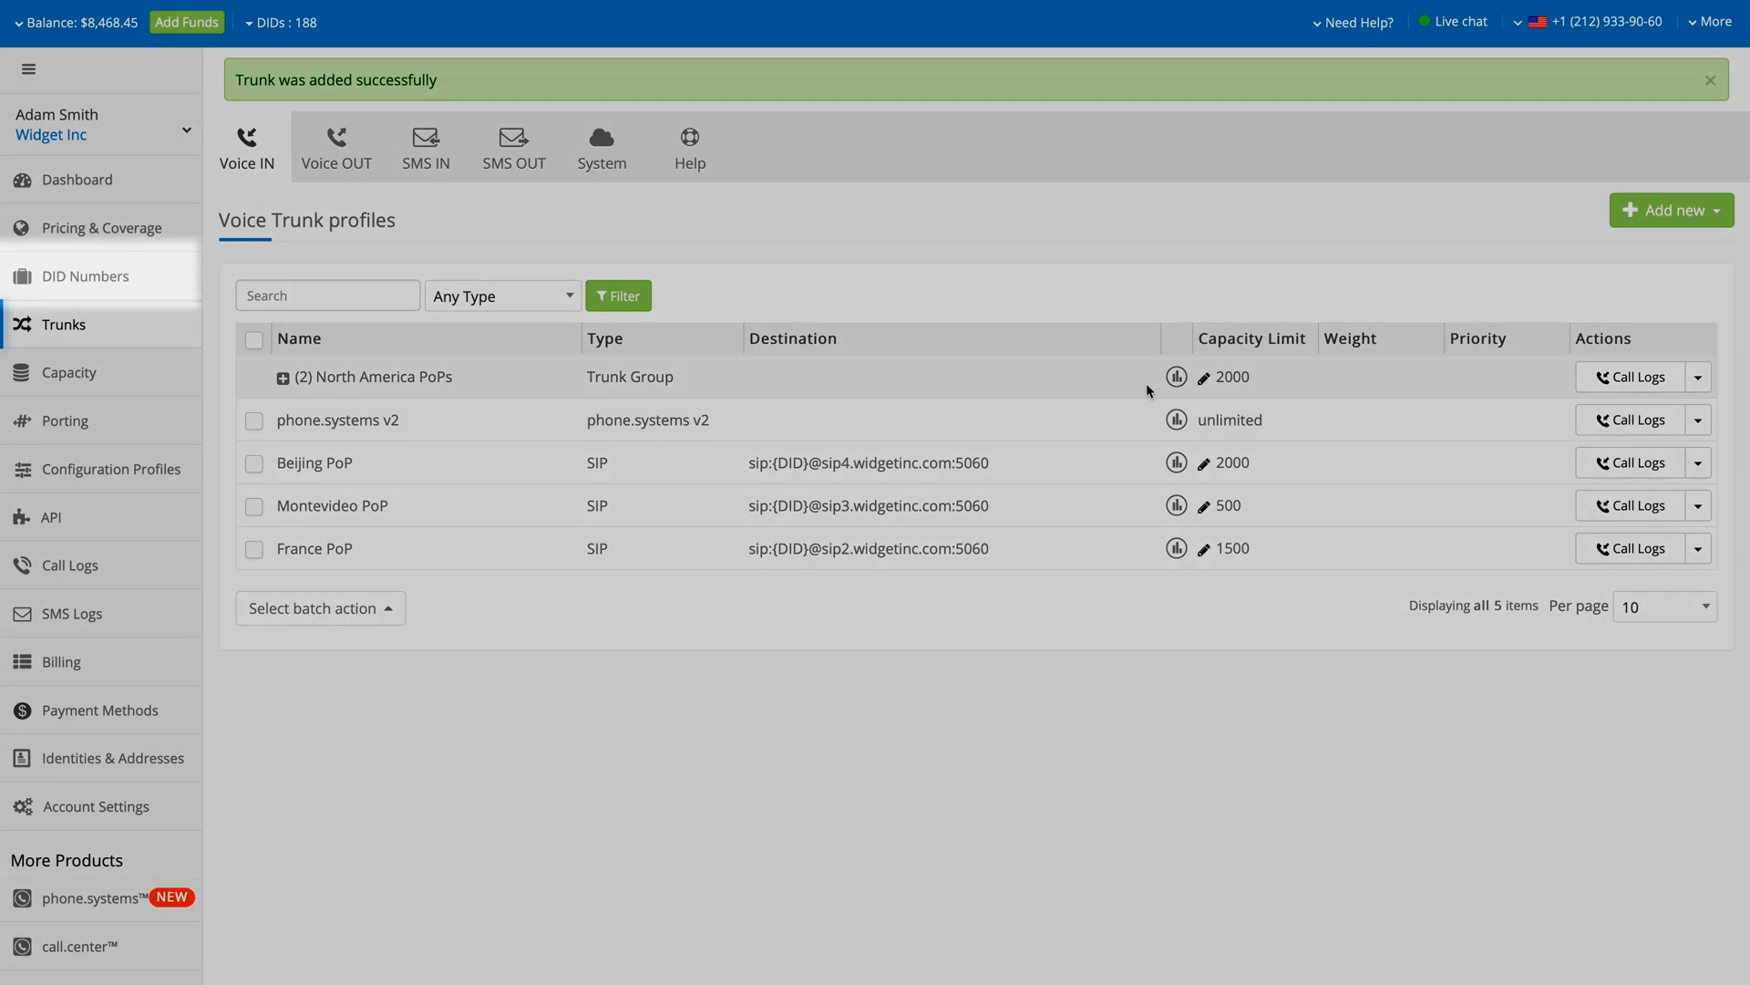
click(82, 275)
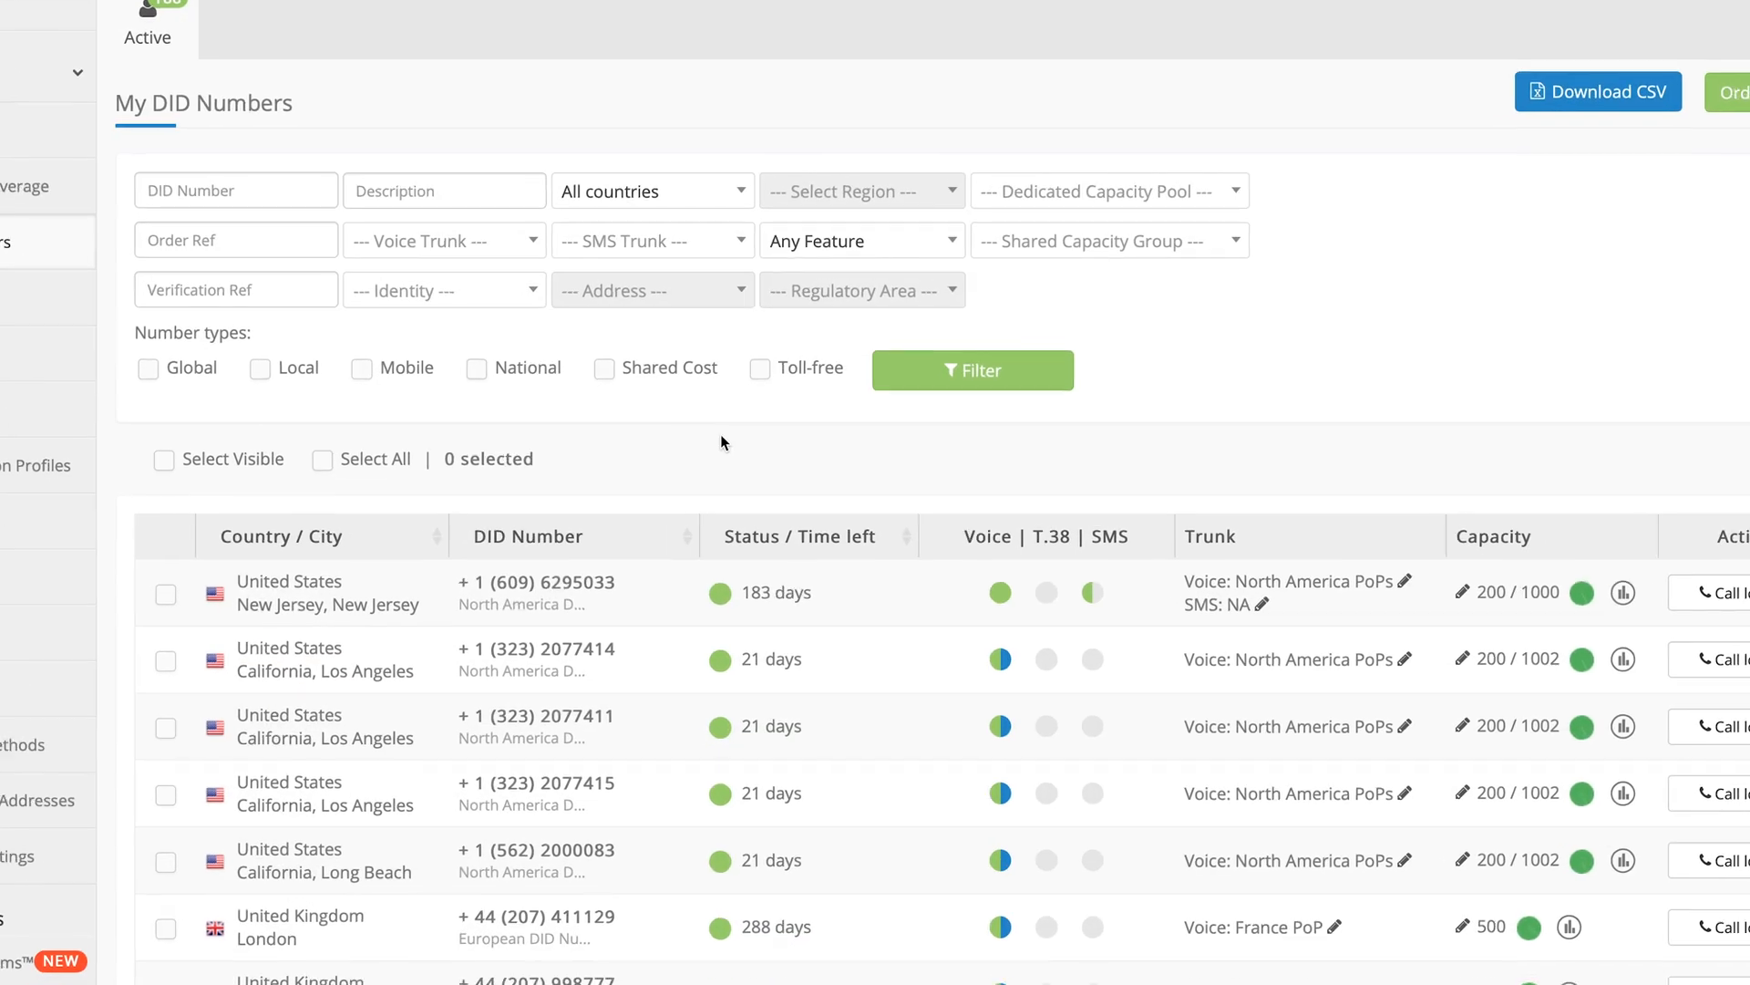
scroll(up, 3)
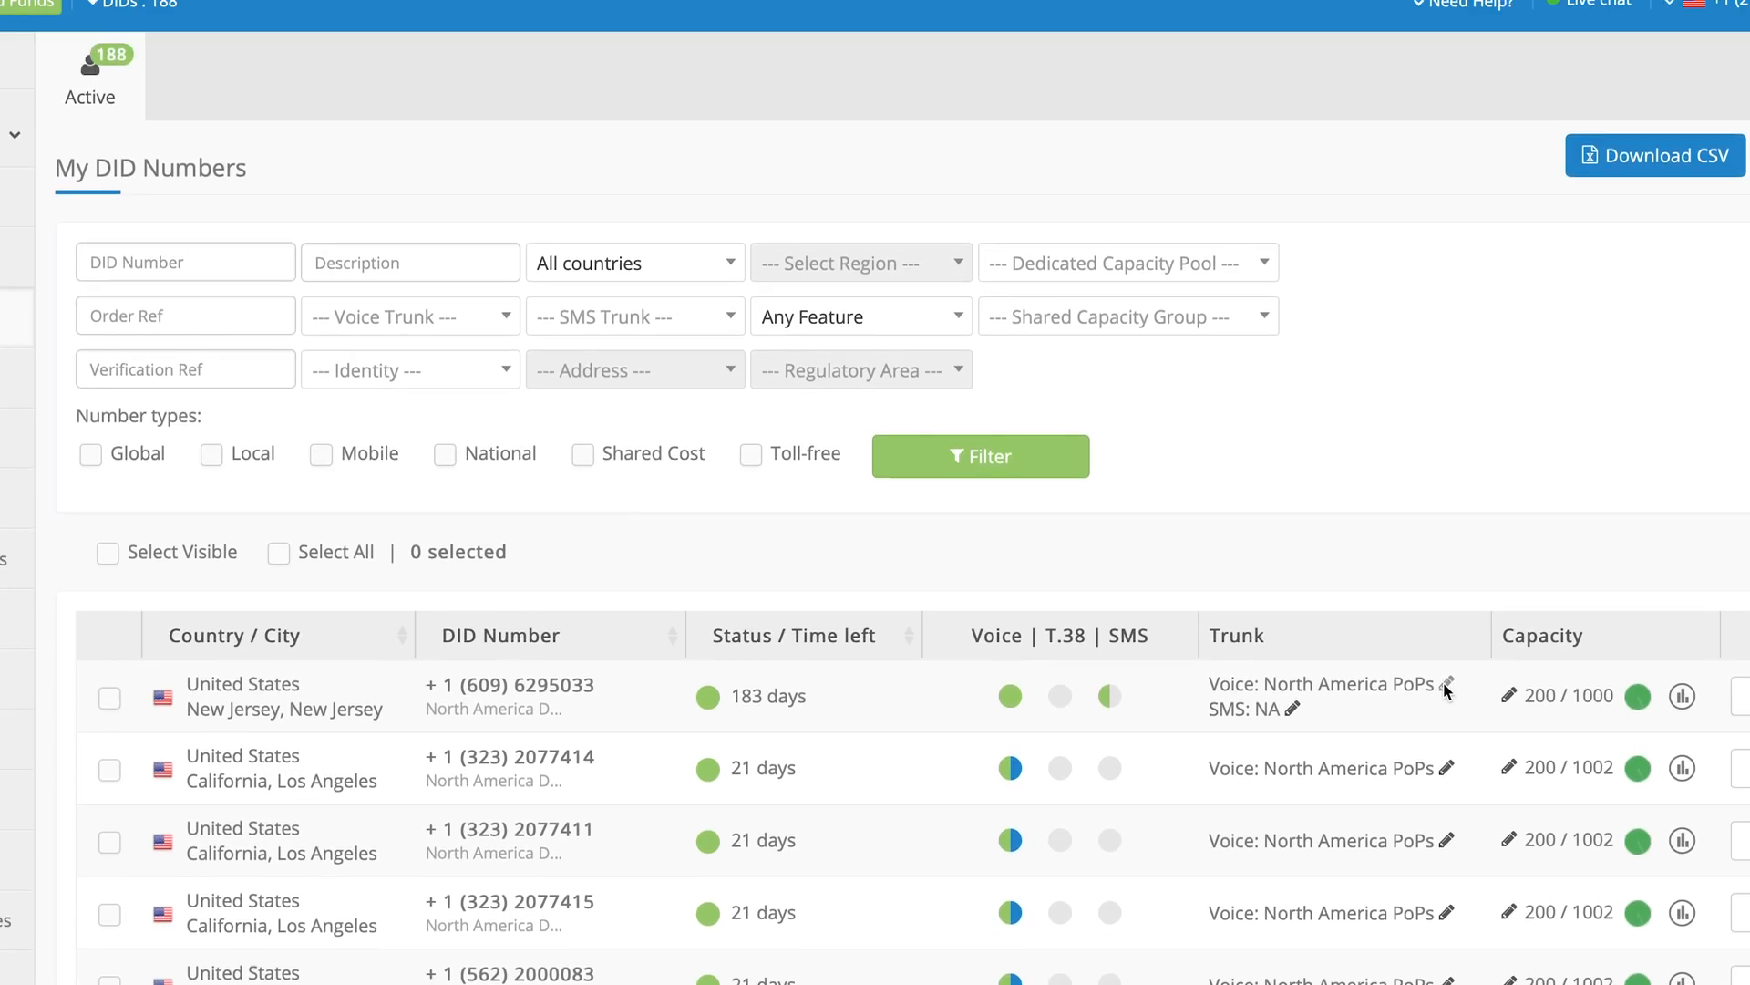
click(1451, 684)
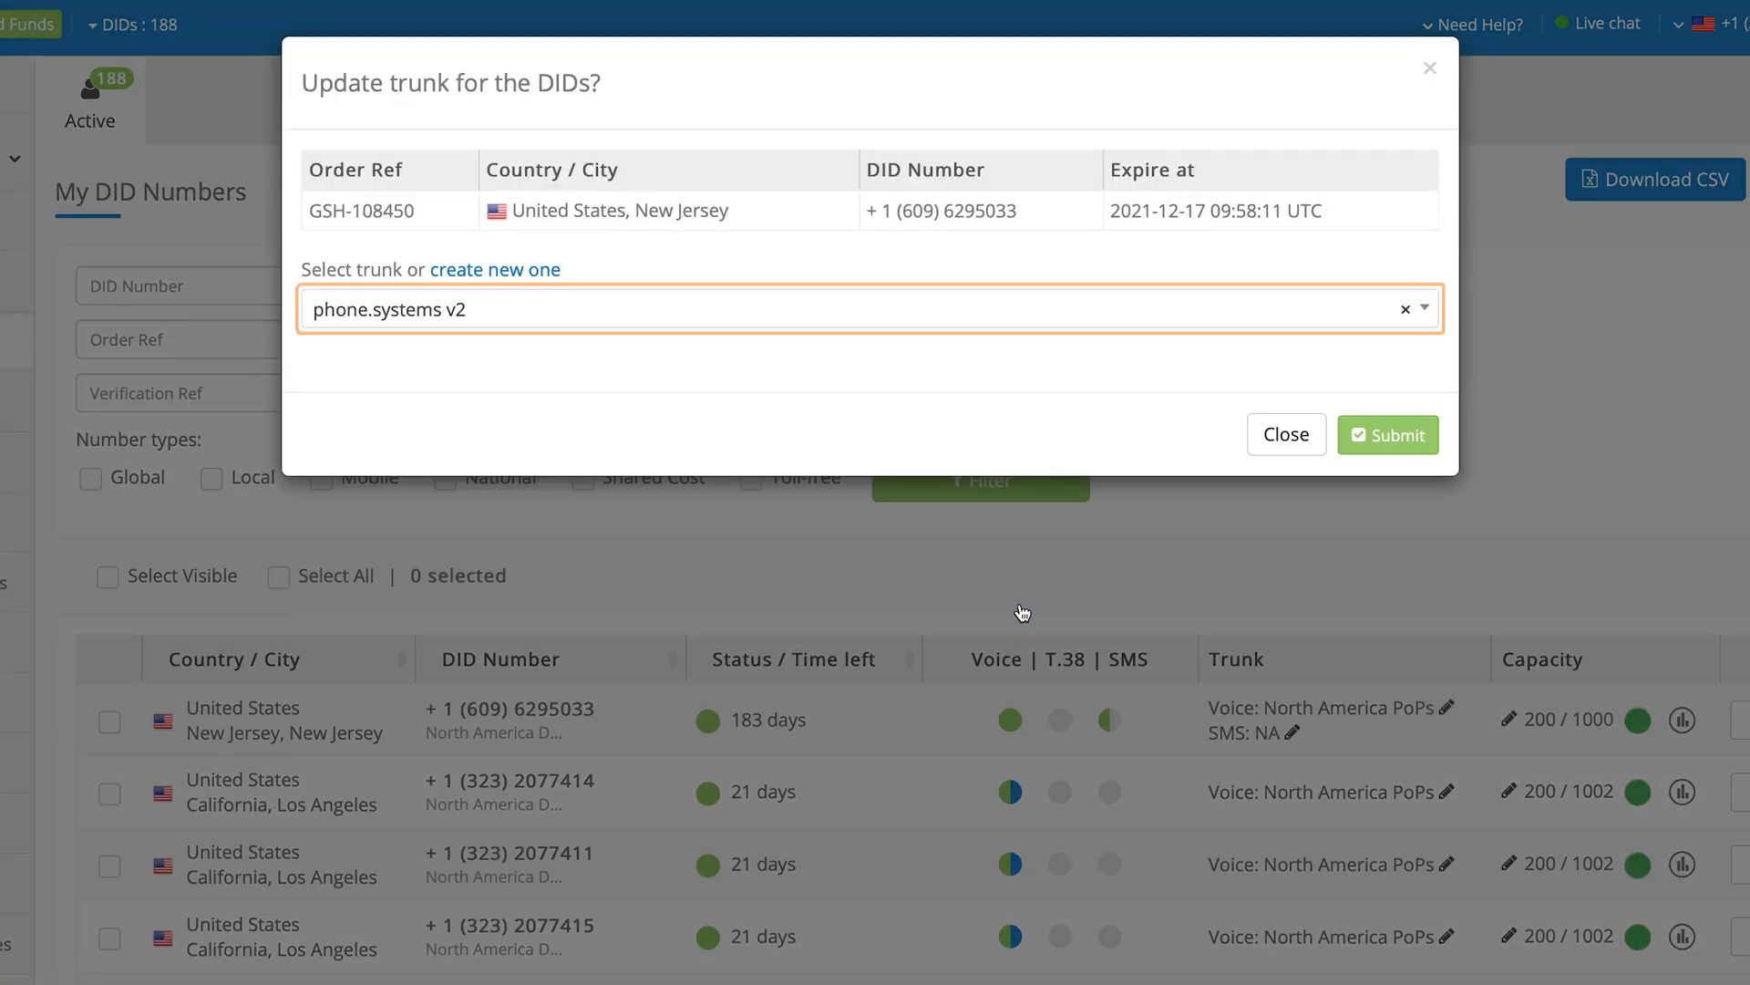
mouse_move(1057, 593)
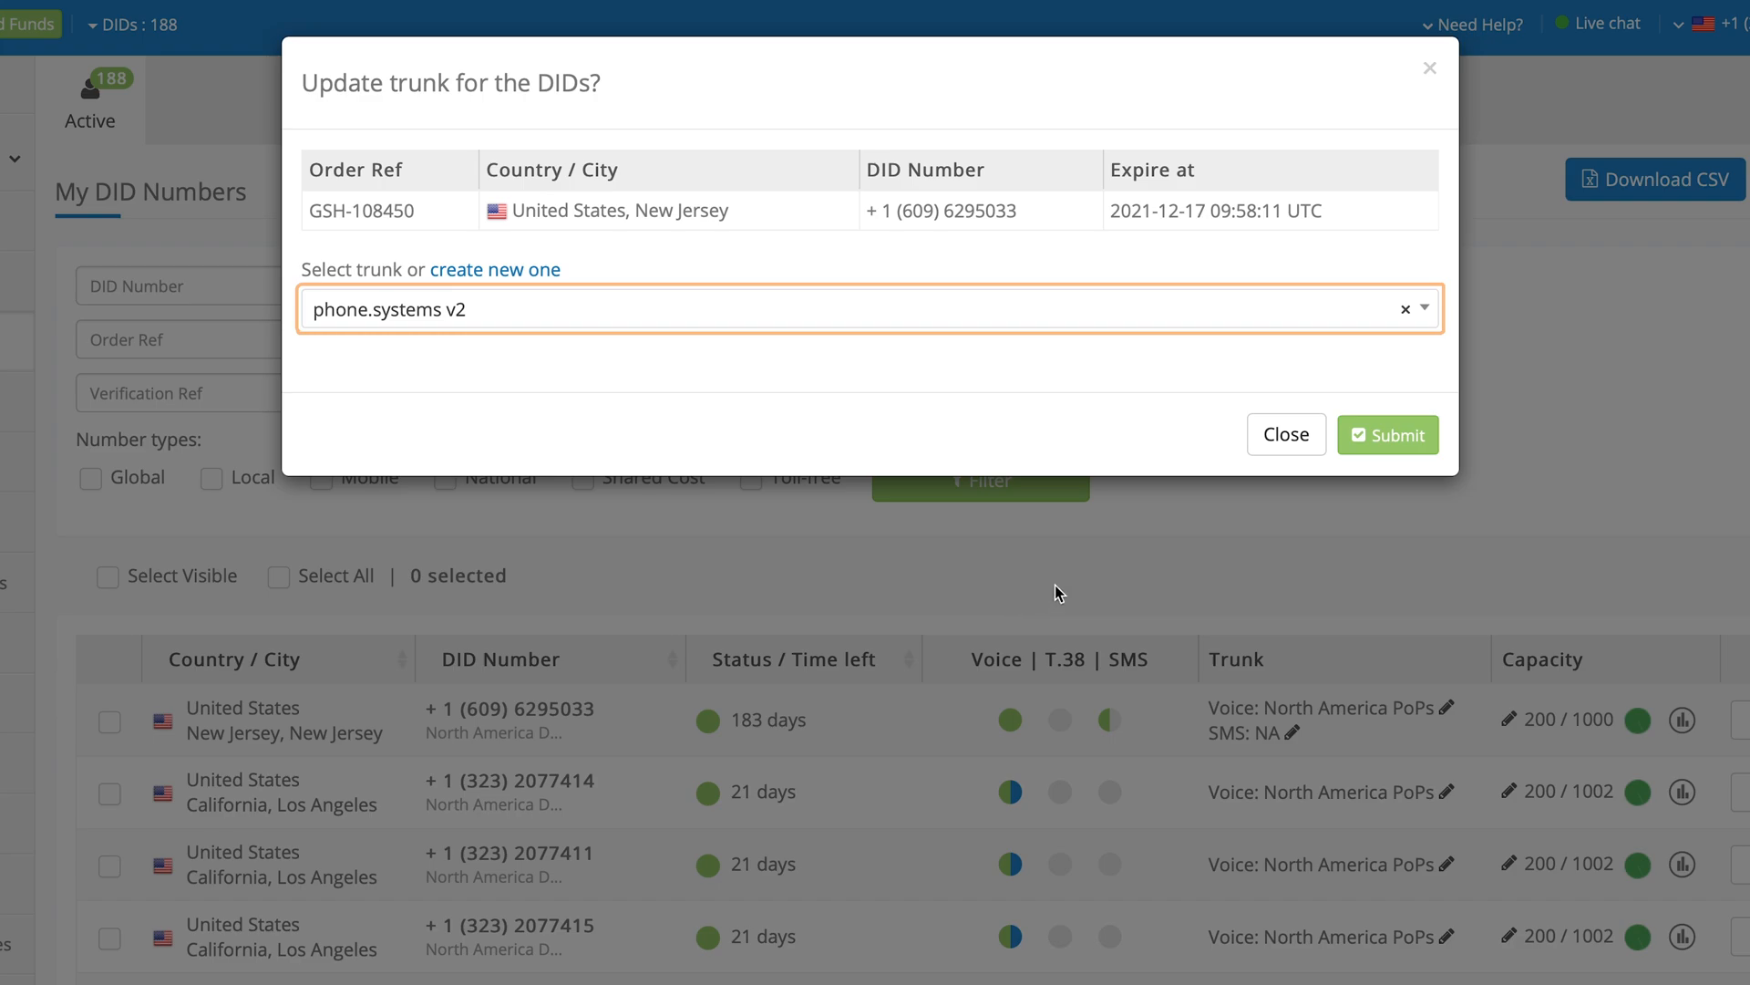
click(1388, 434)
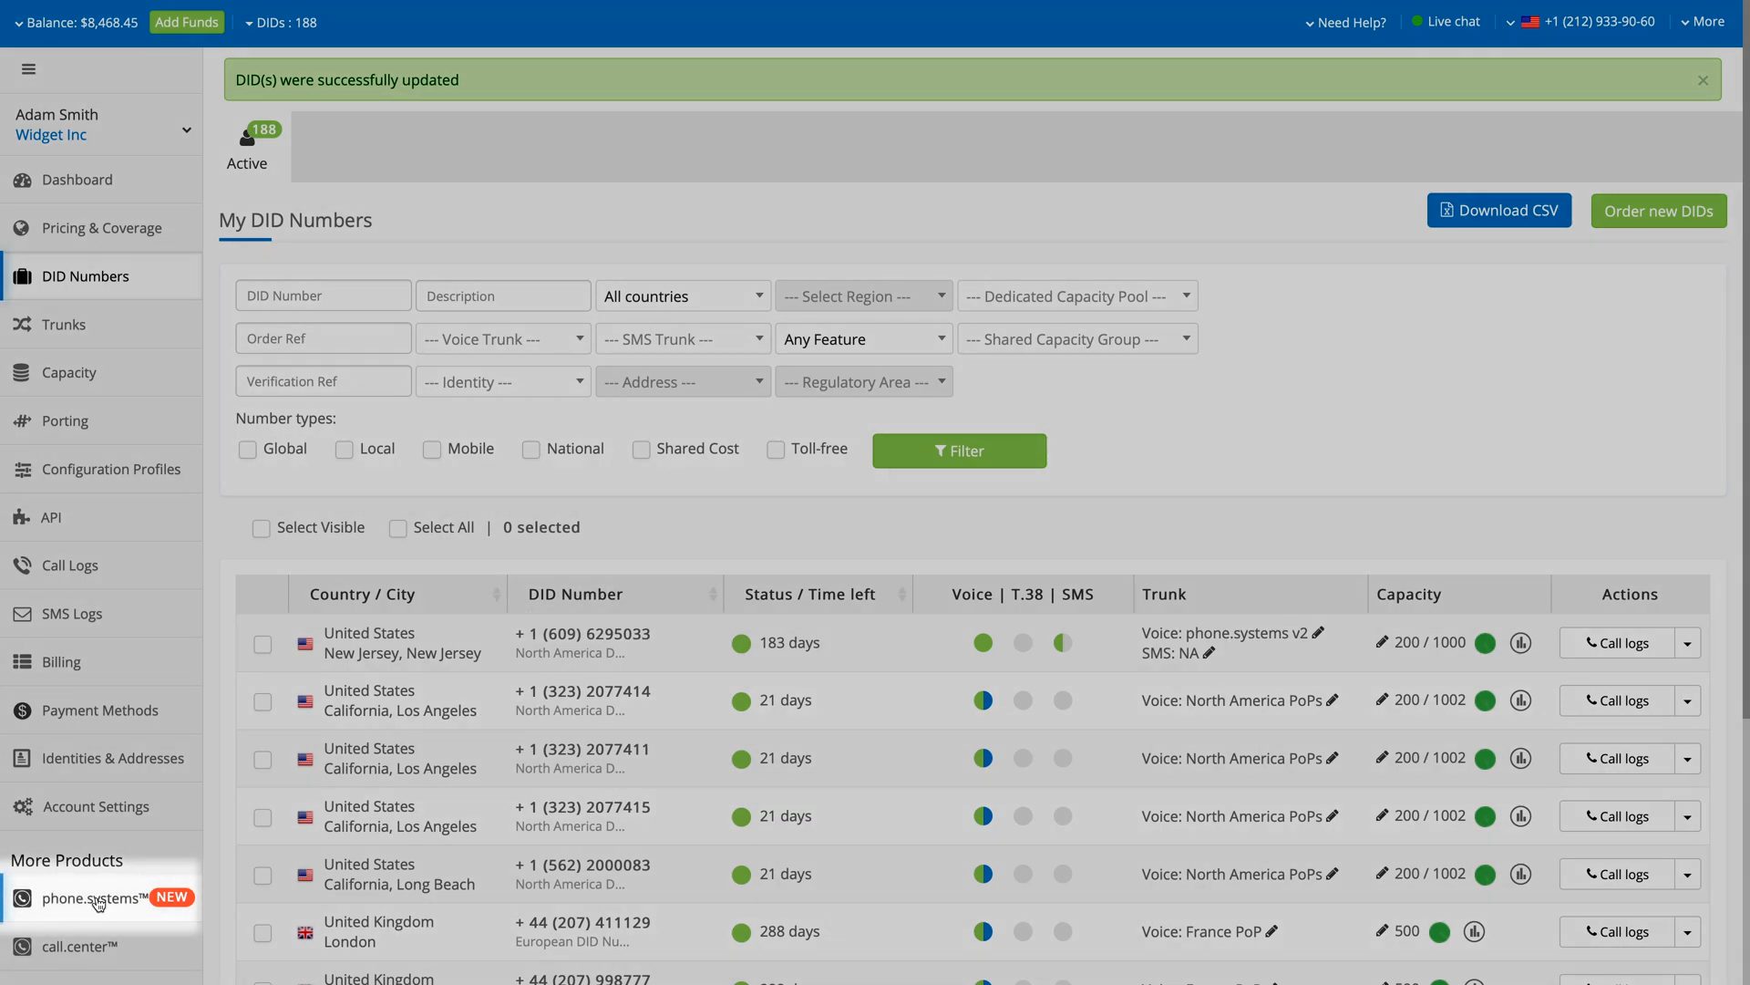
Launch the phone.systems editor from More Products, landing on the empty Default canvas
click(84, 897)
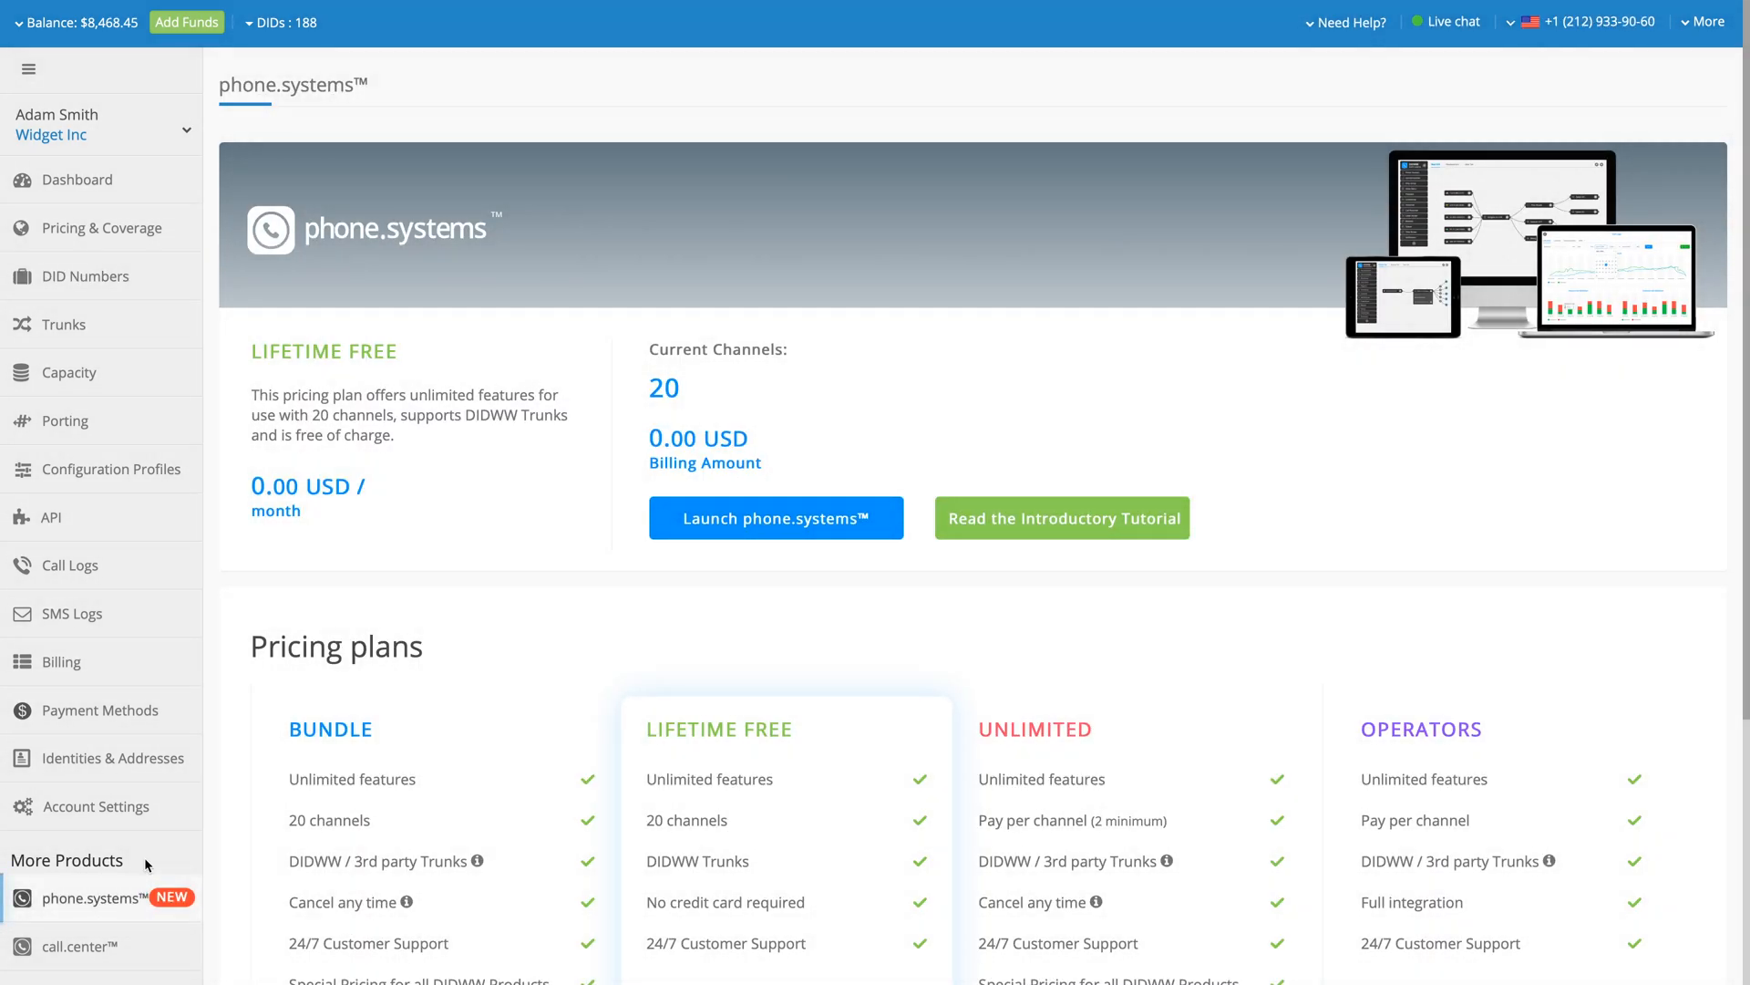
click(775, 516)
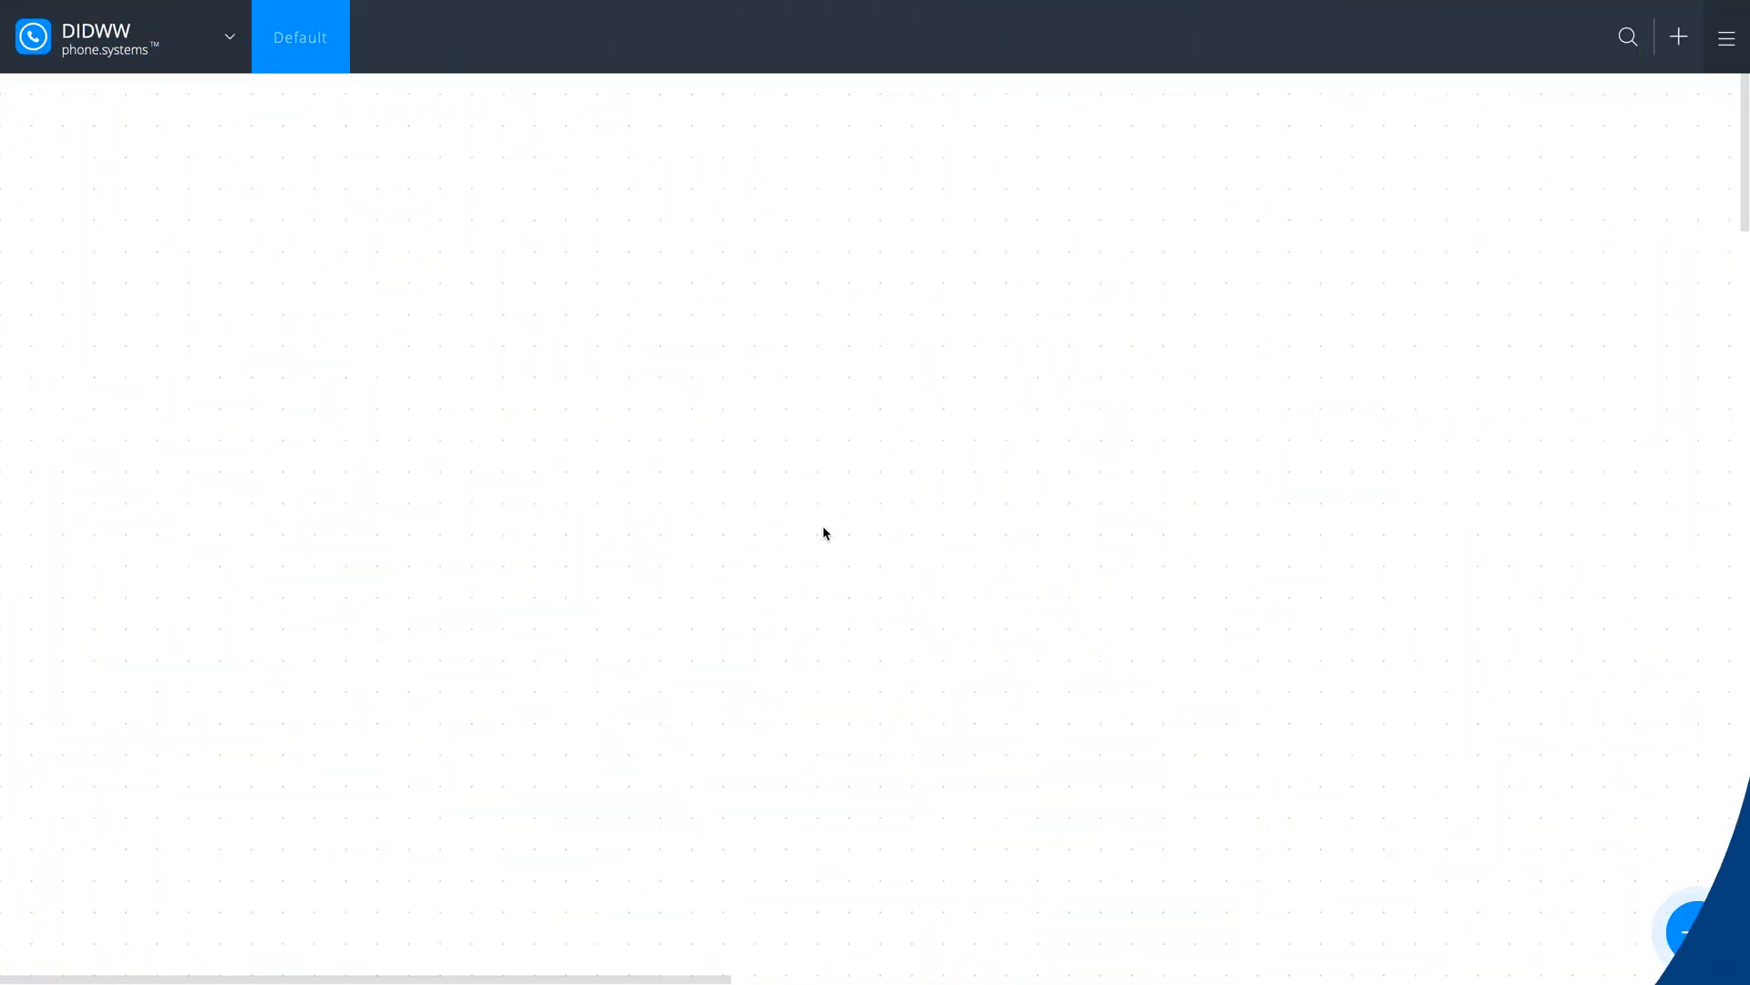
click(1695, 932)
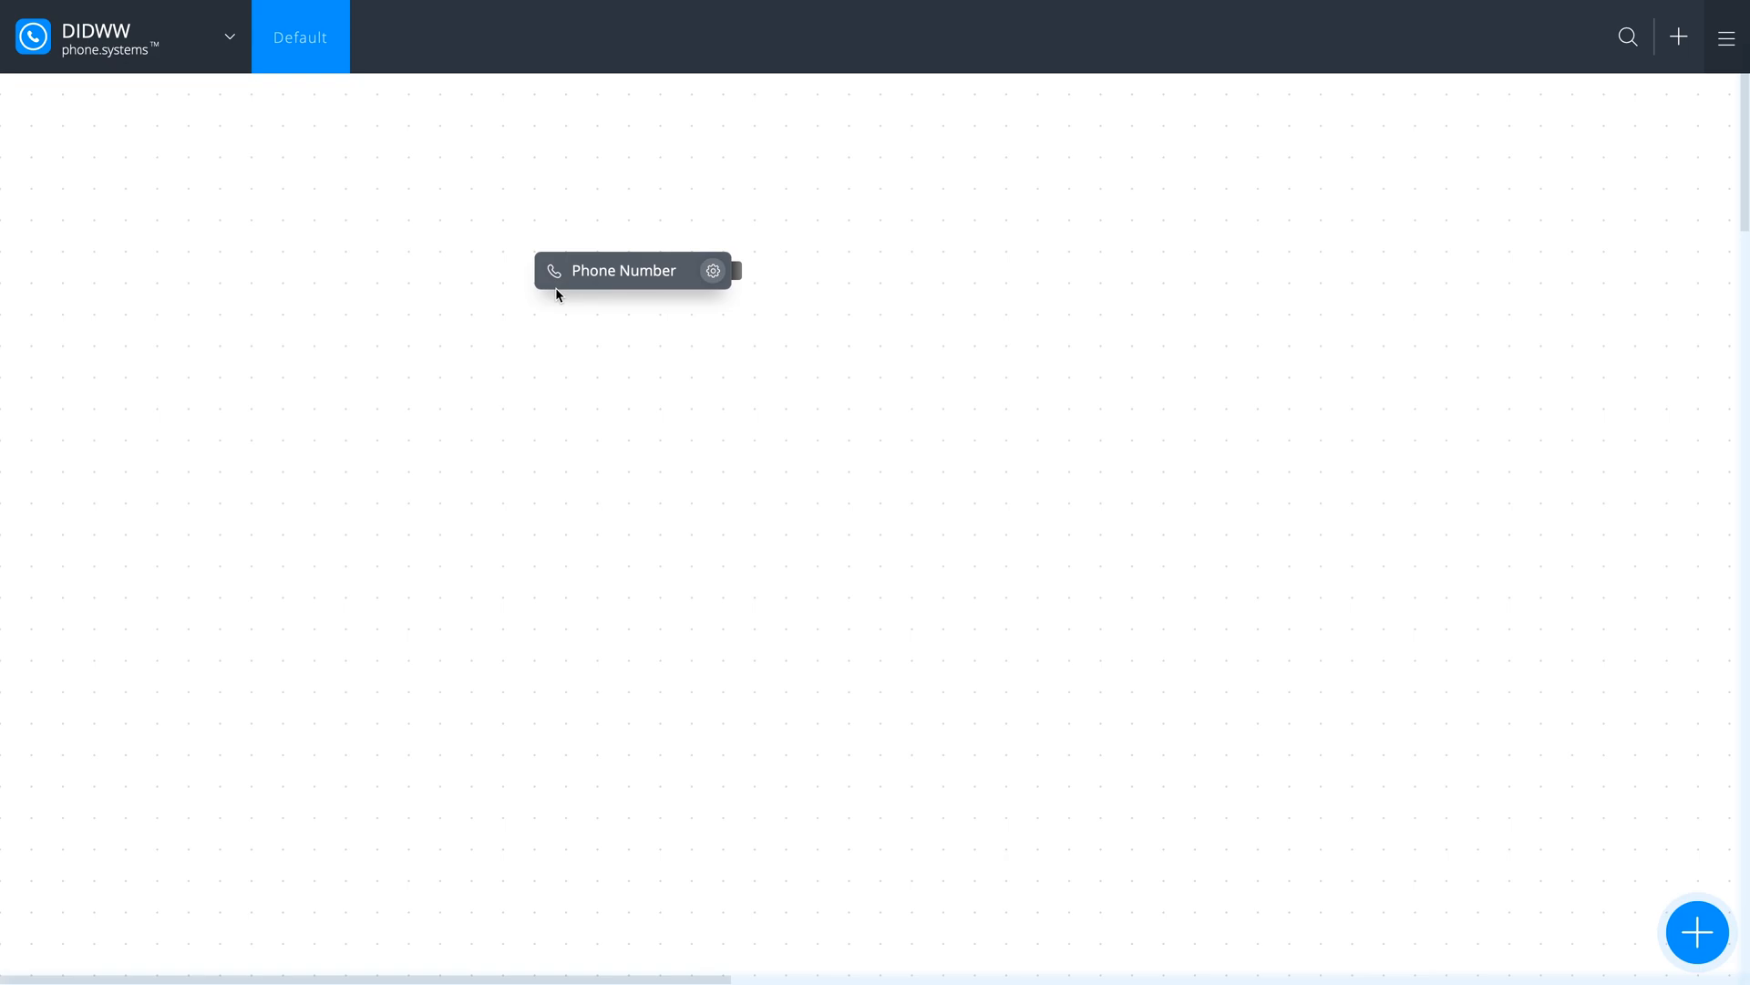
click(713, 270)
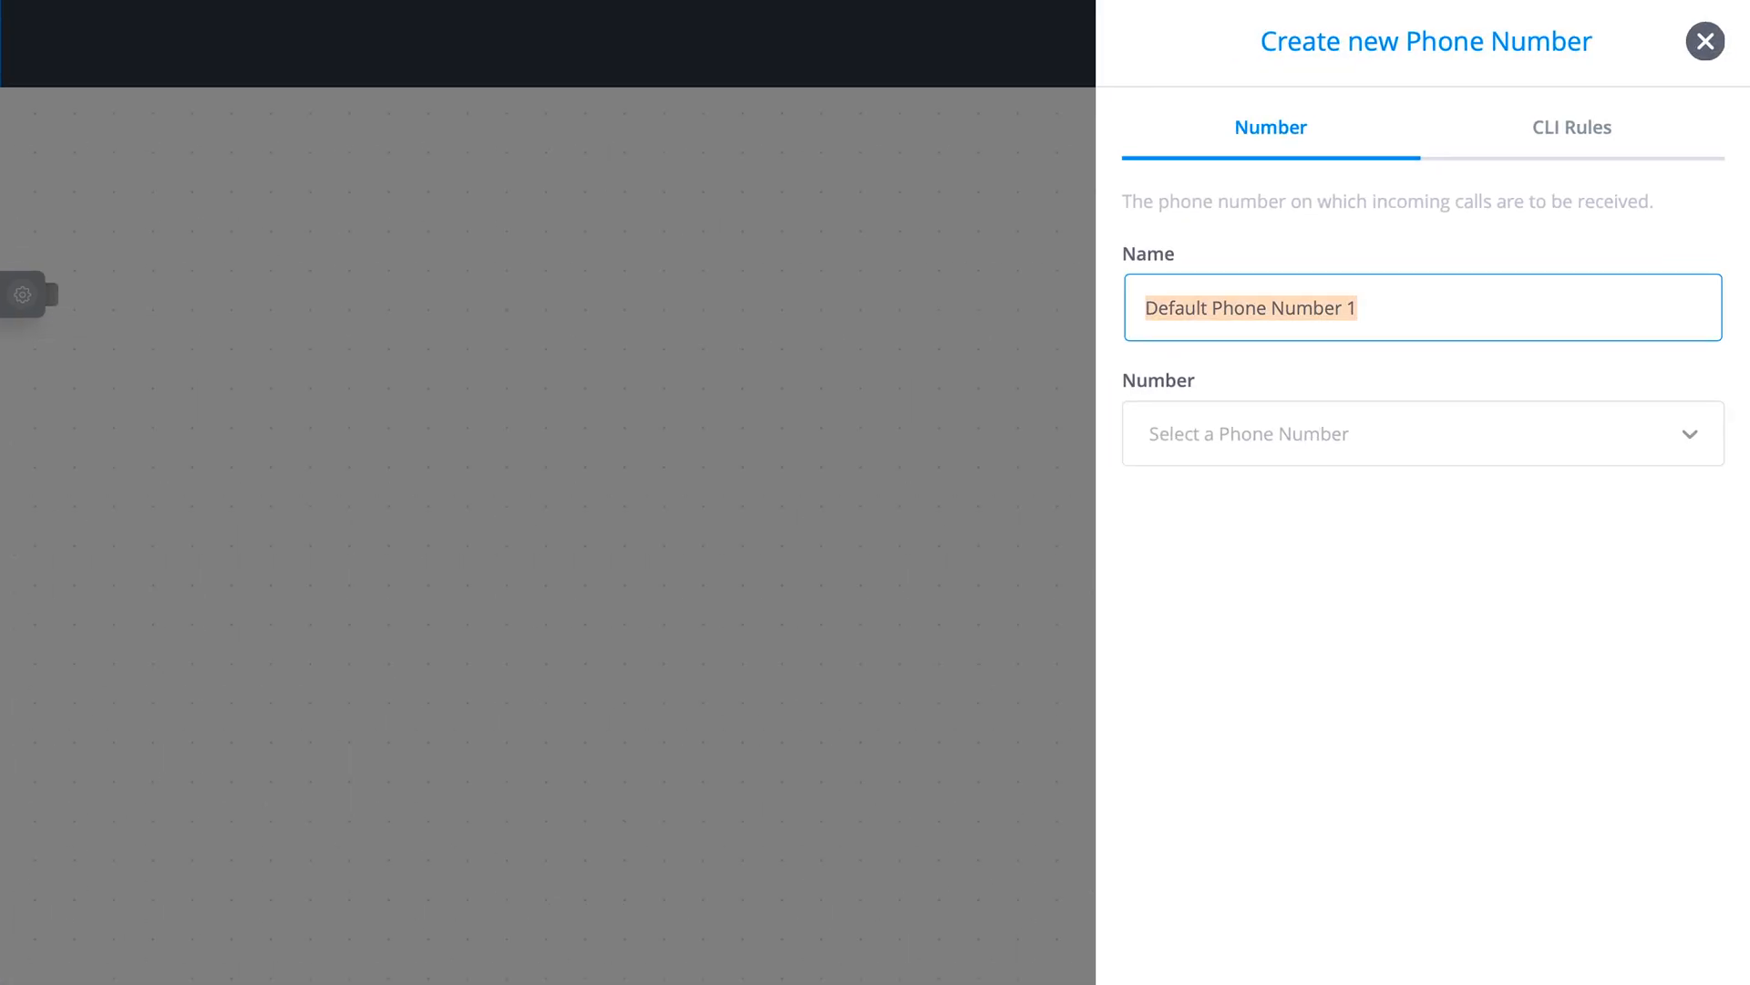
text(Main USA)
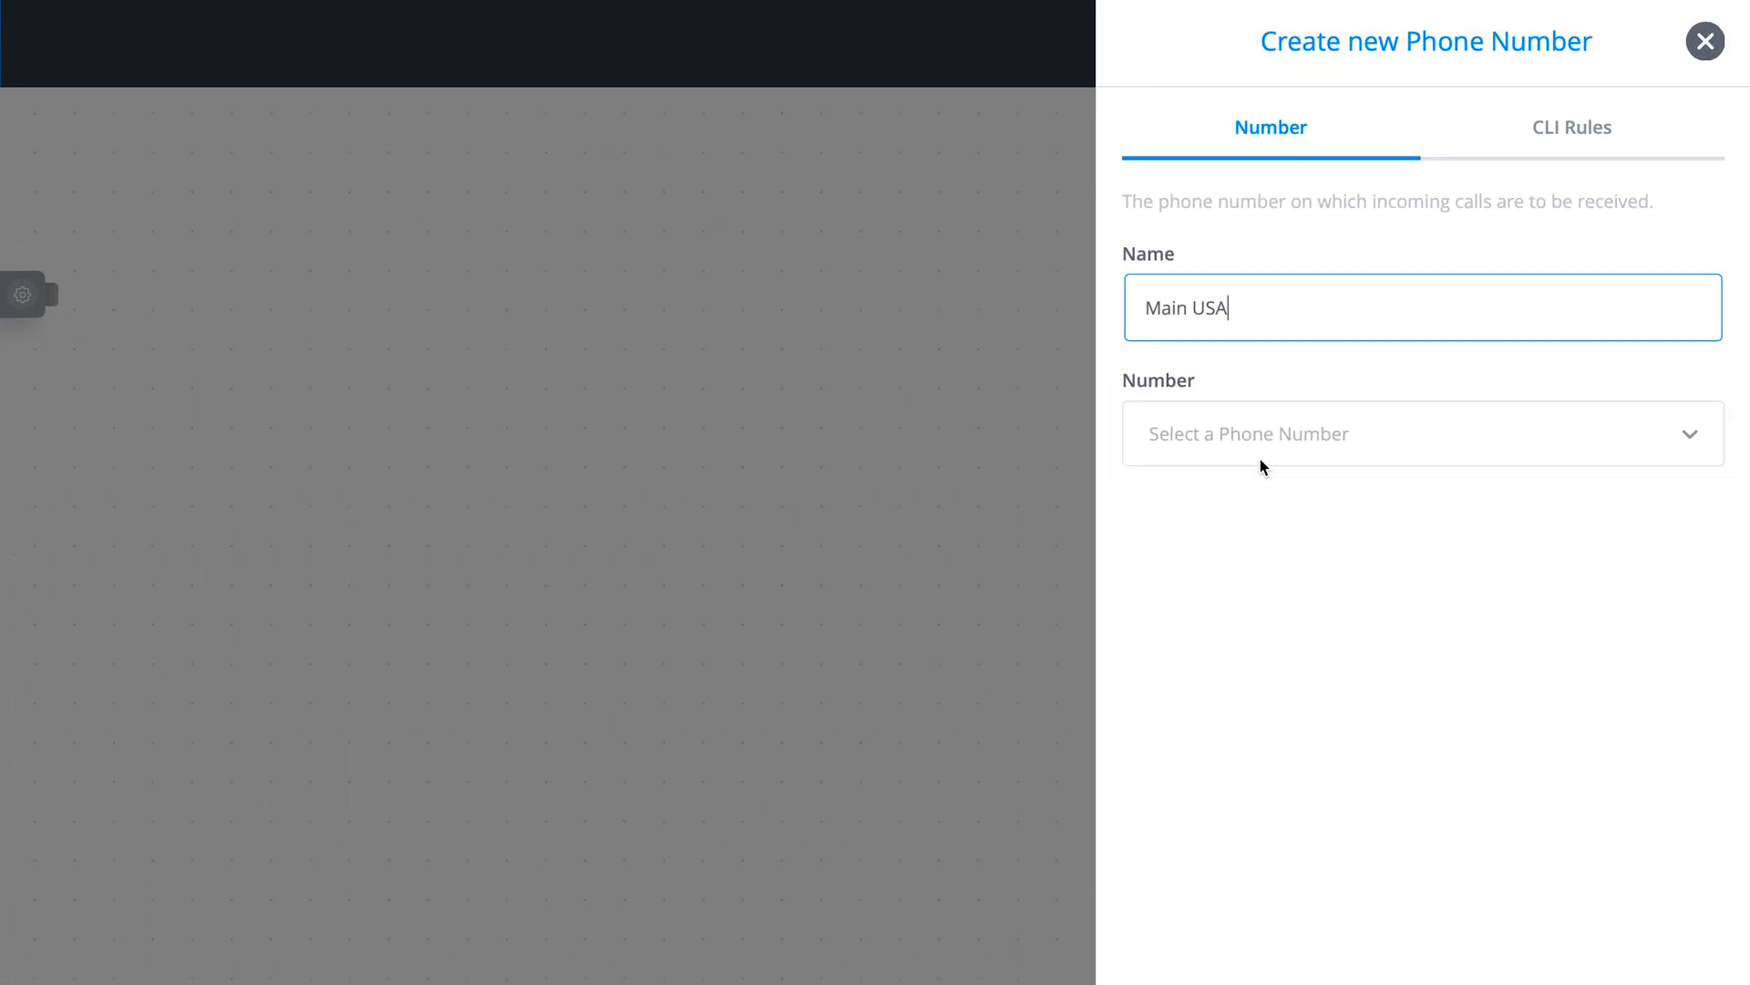
click(1422, 434)
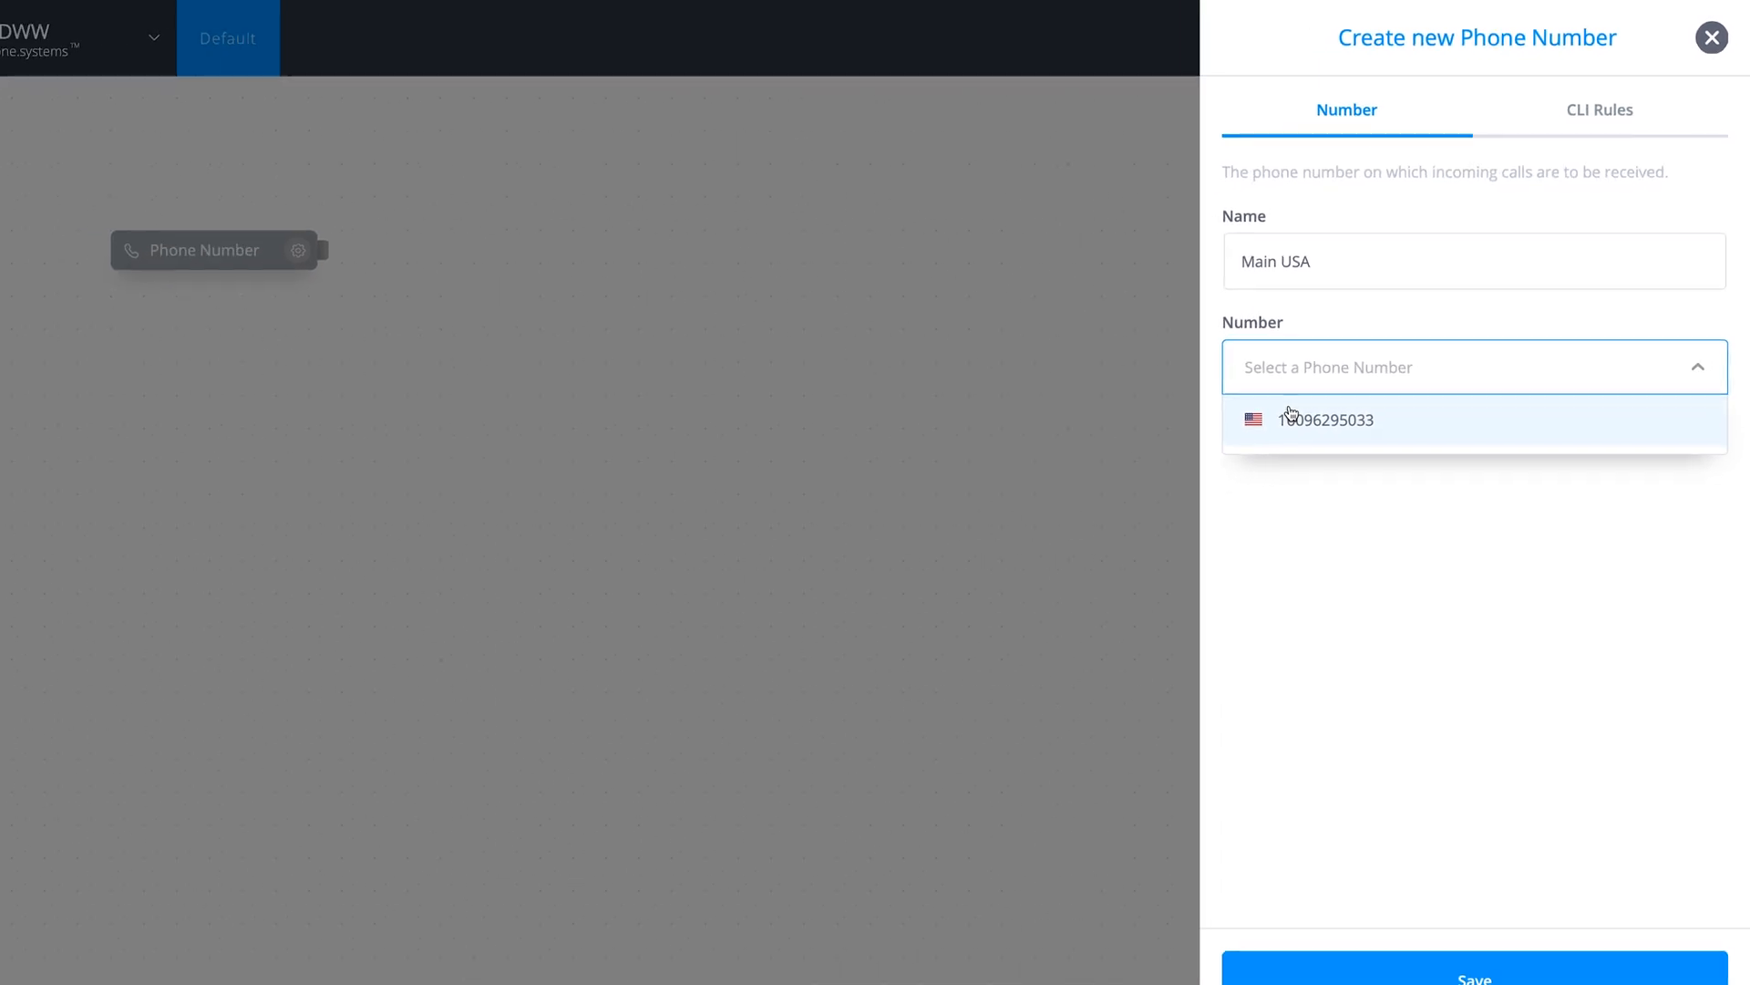
click(1474, 977)
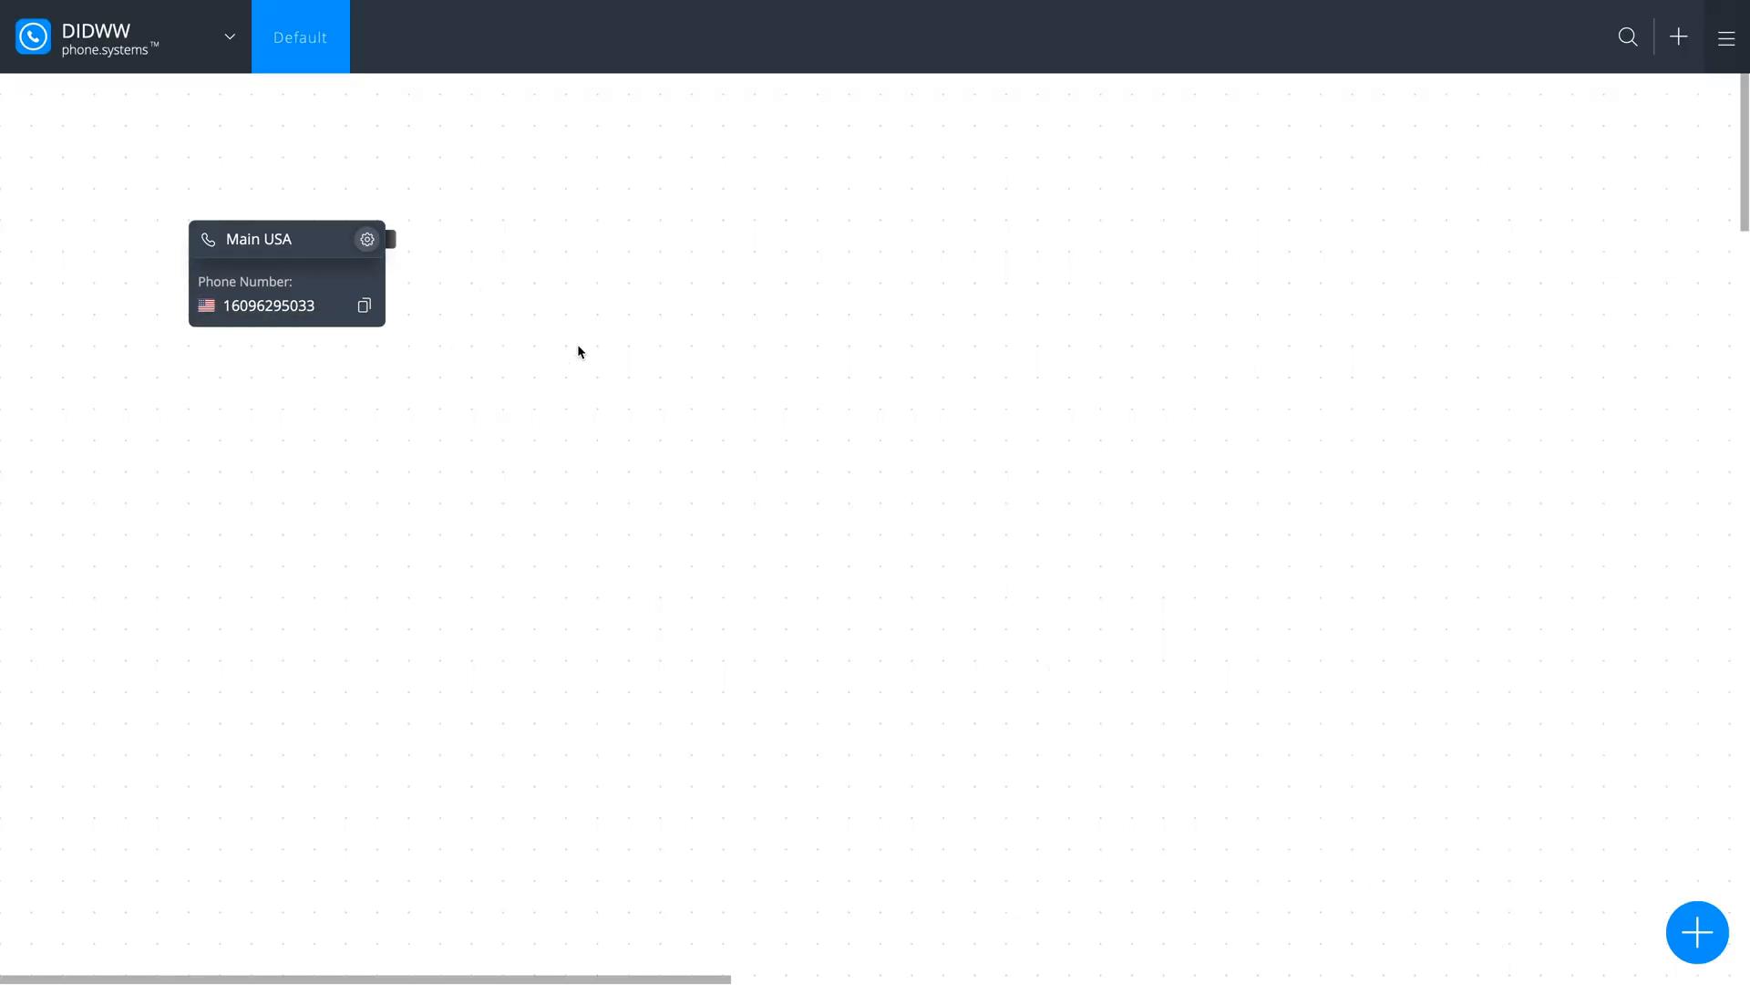
Add an Audio Playback element and check its File dropdown, which lists no audio files yet
click(1697, 931)
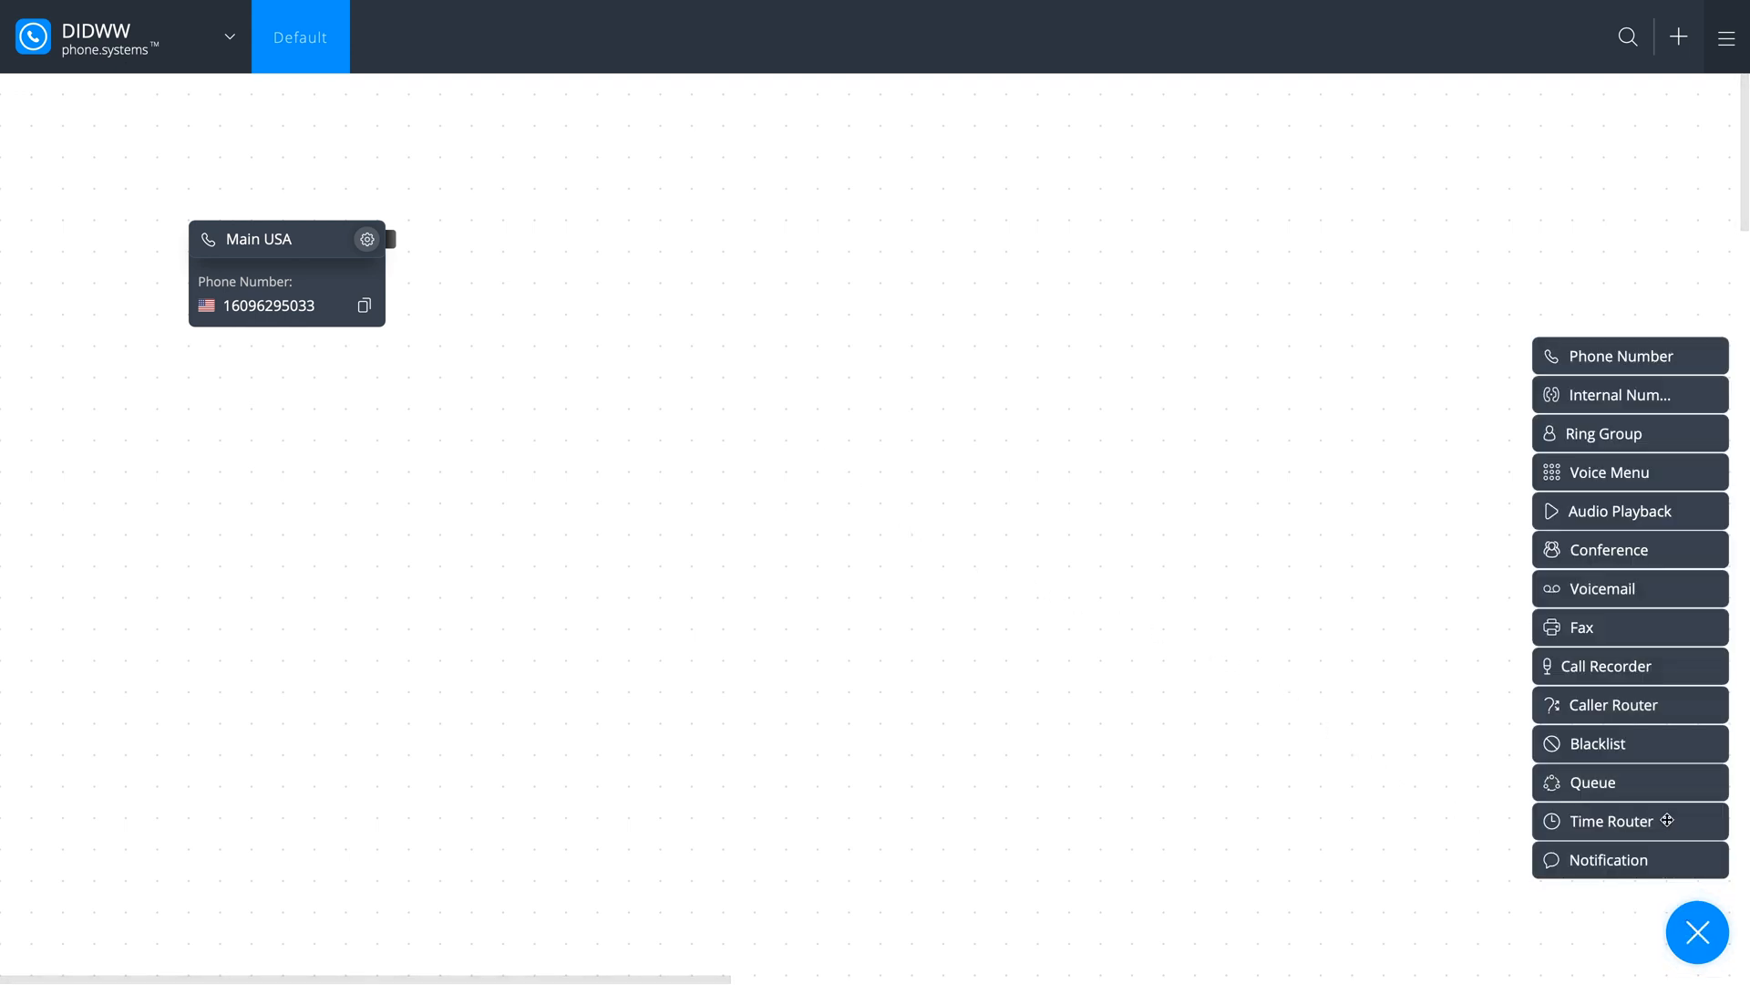
click(1628, 510)
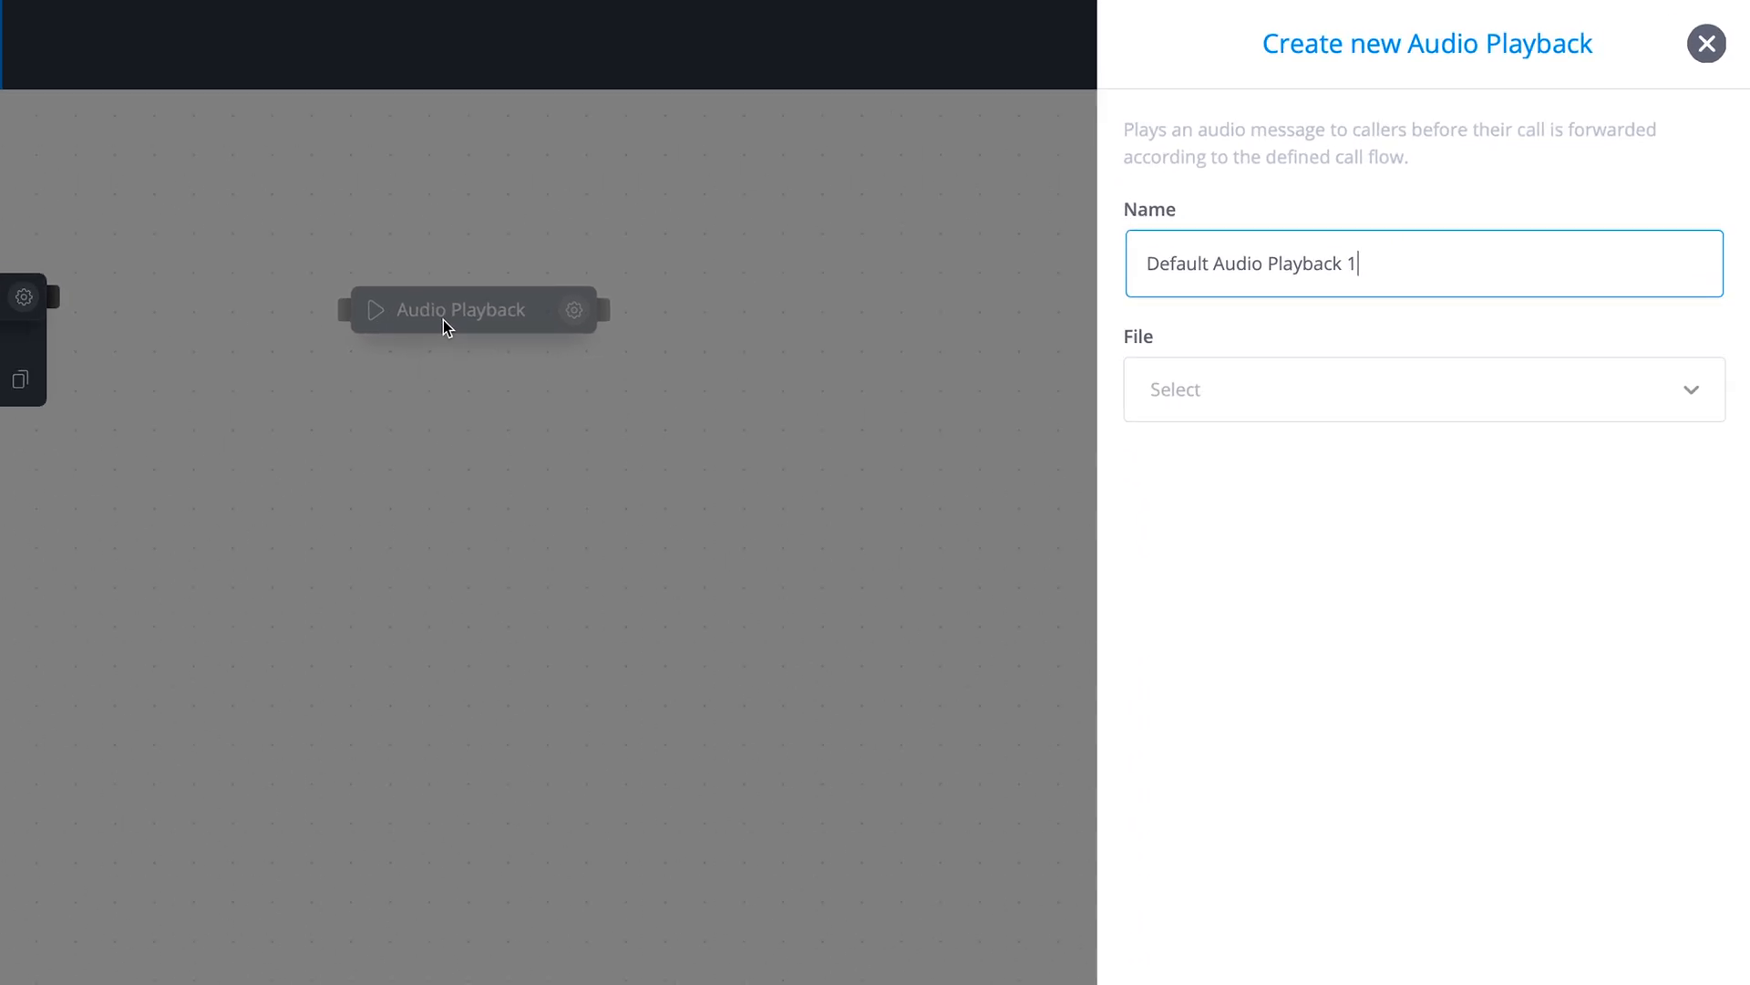
click(1424, 388)
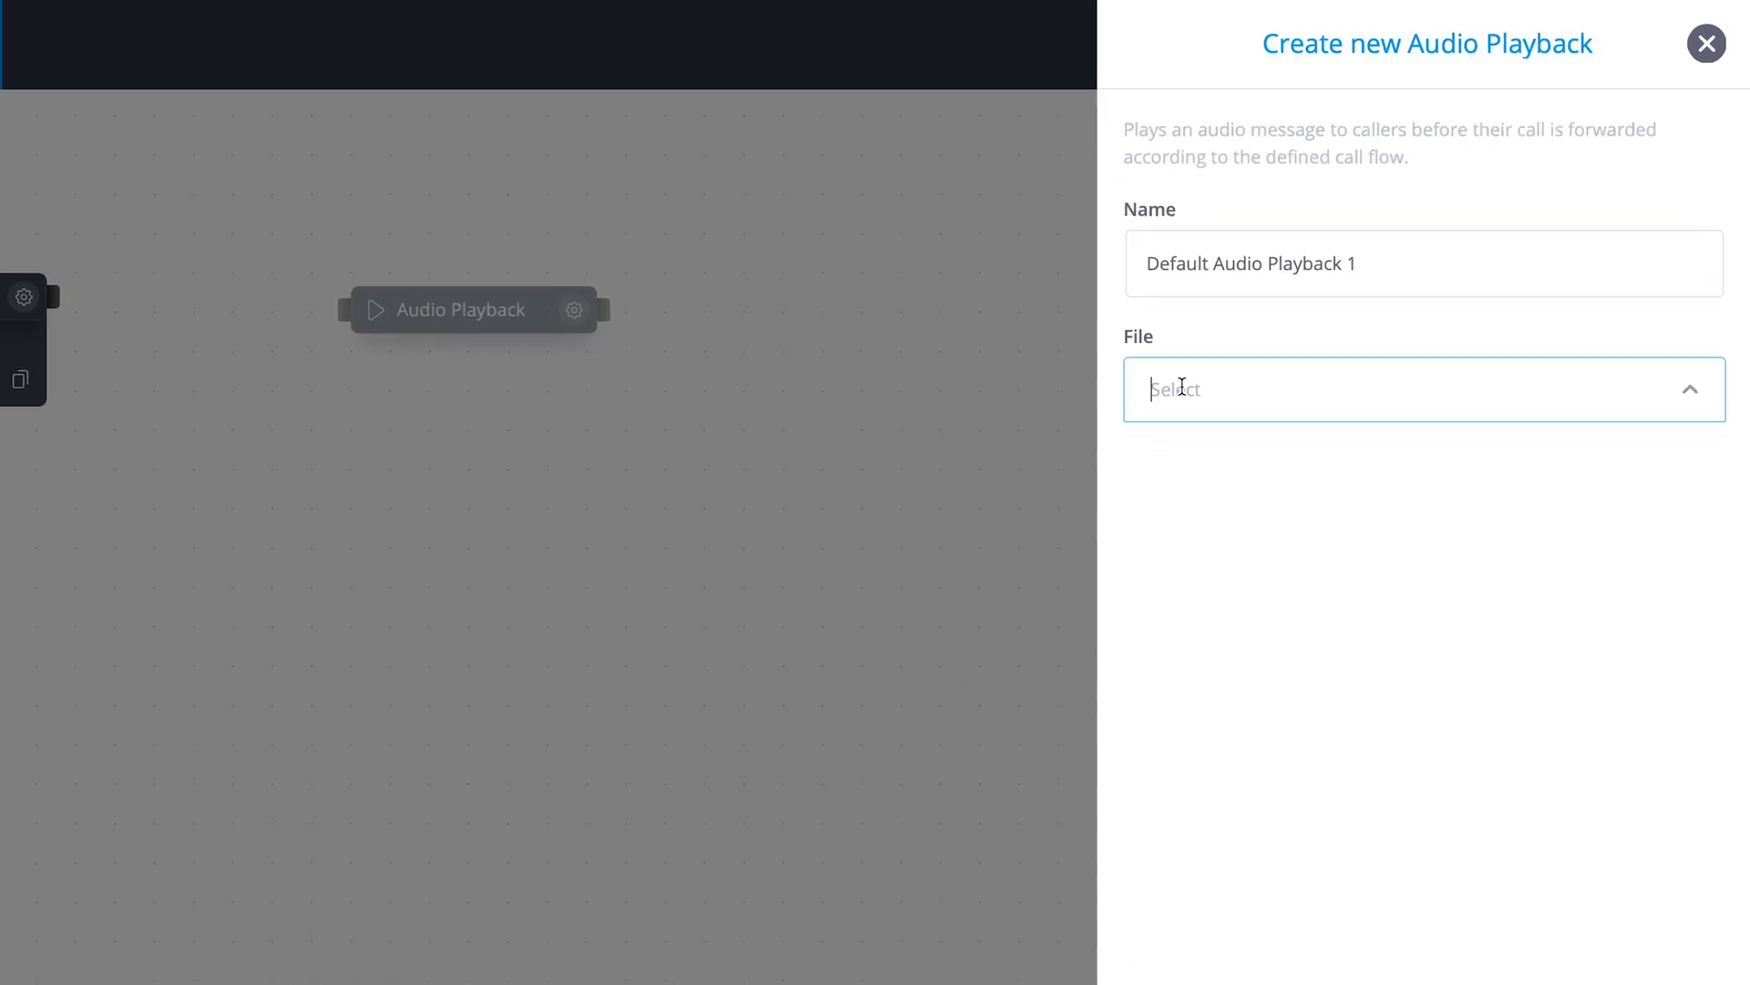
click(1424, 388)
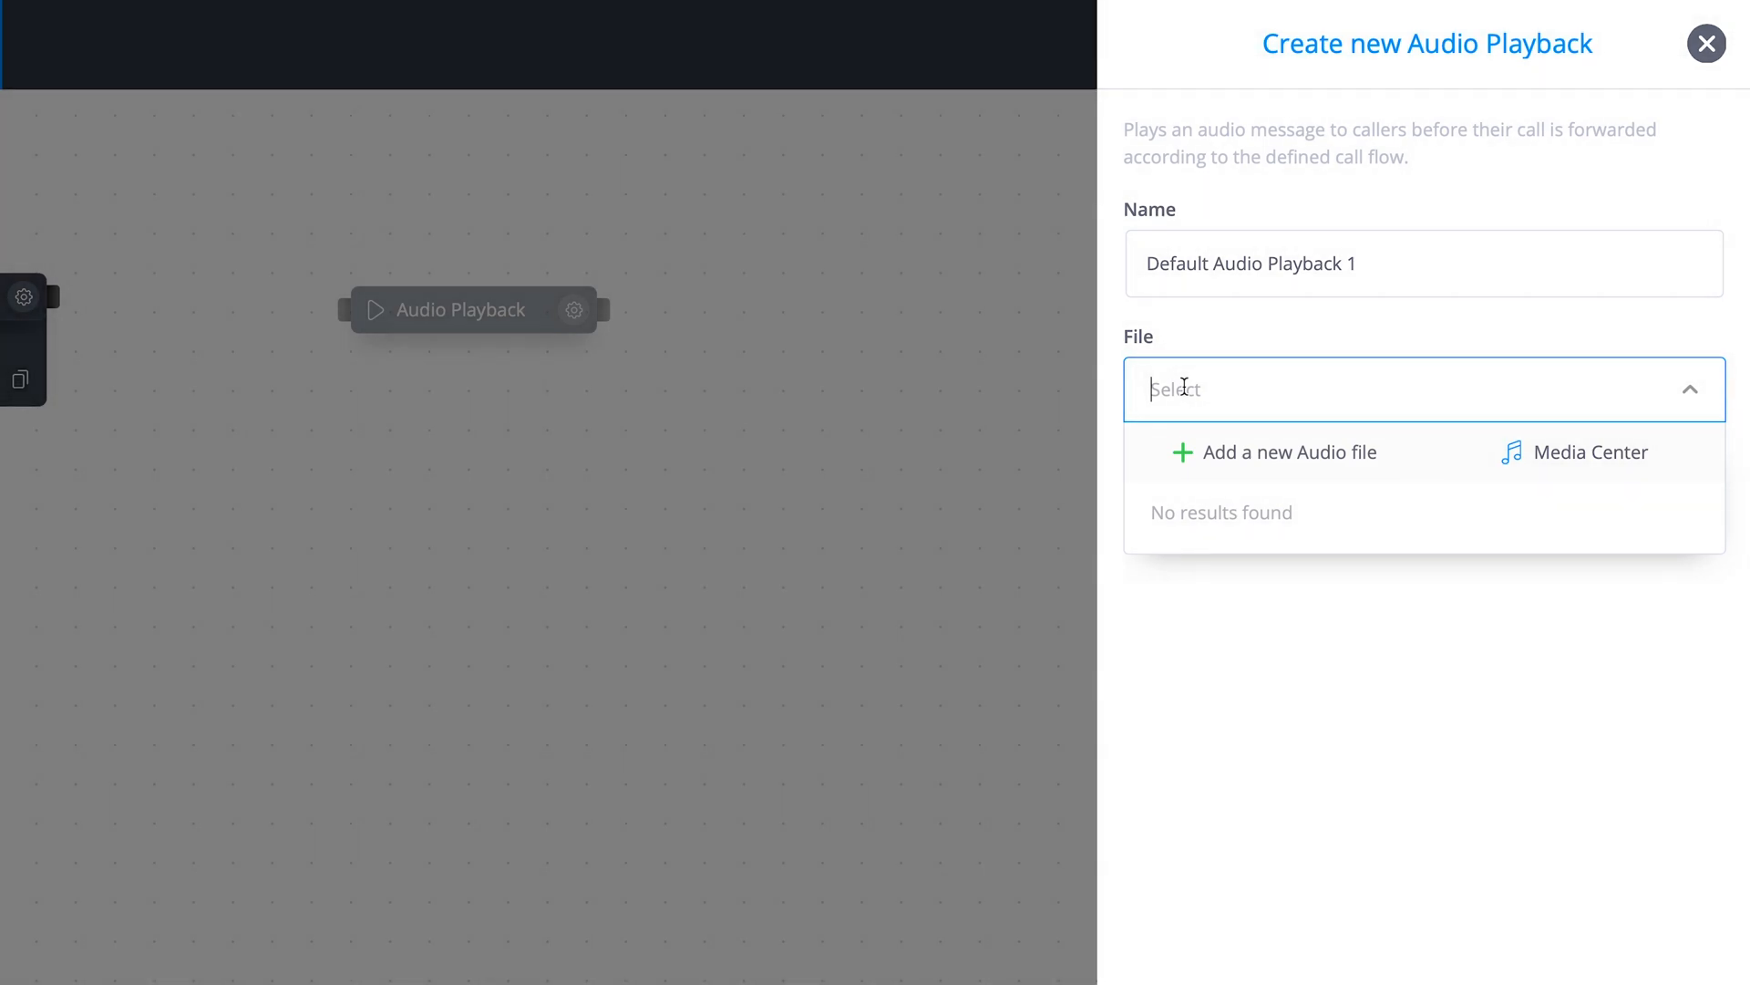
Record a 'Test Record' message in the Media Center, play it back and stop playback
click(1590, 452)
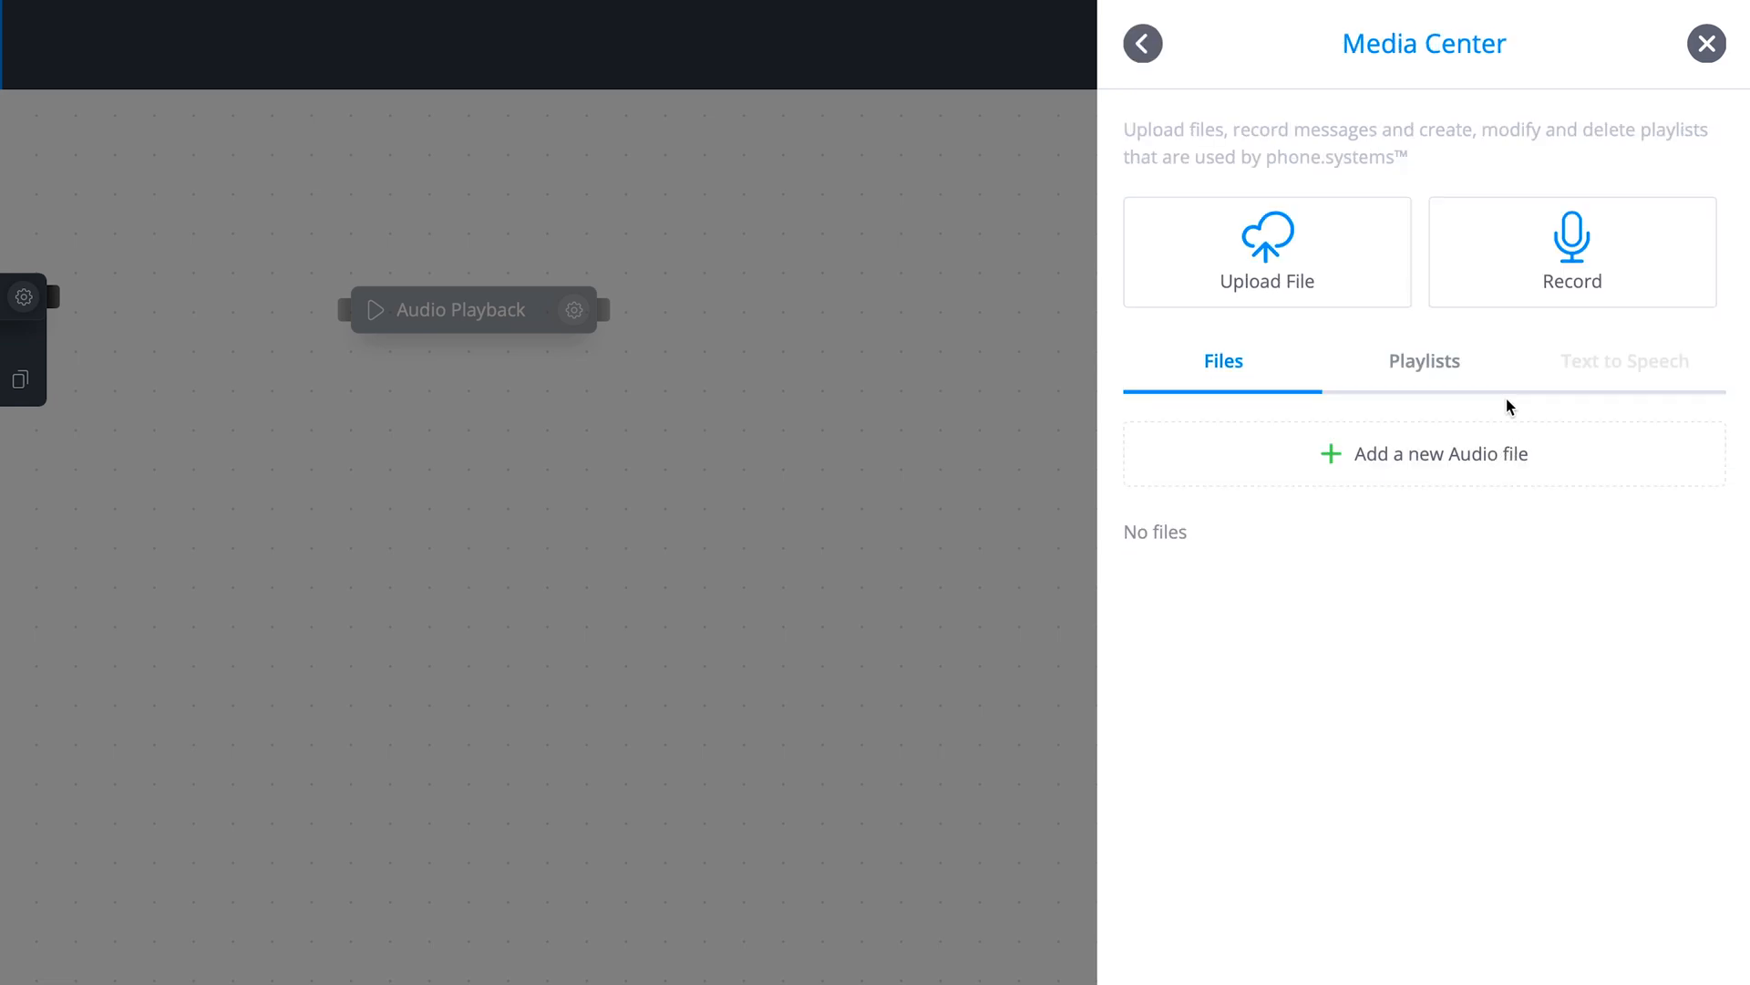
click(1570, 252)
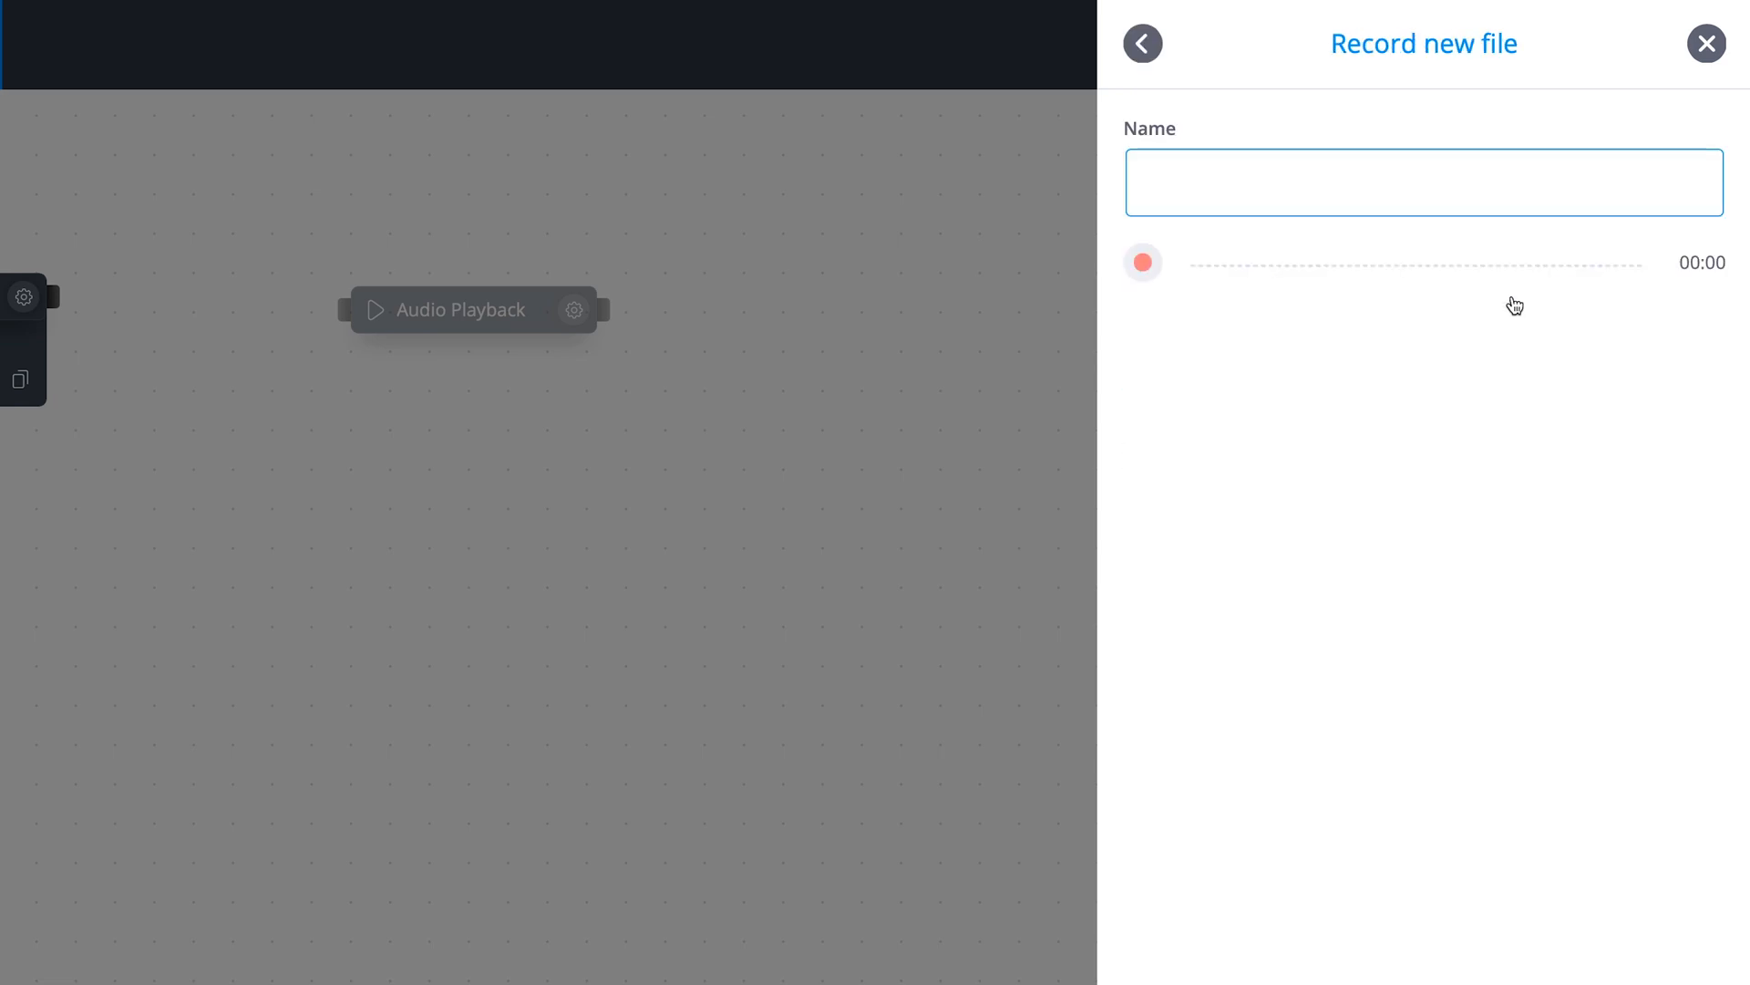
text(Test Record)
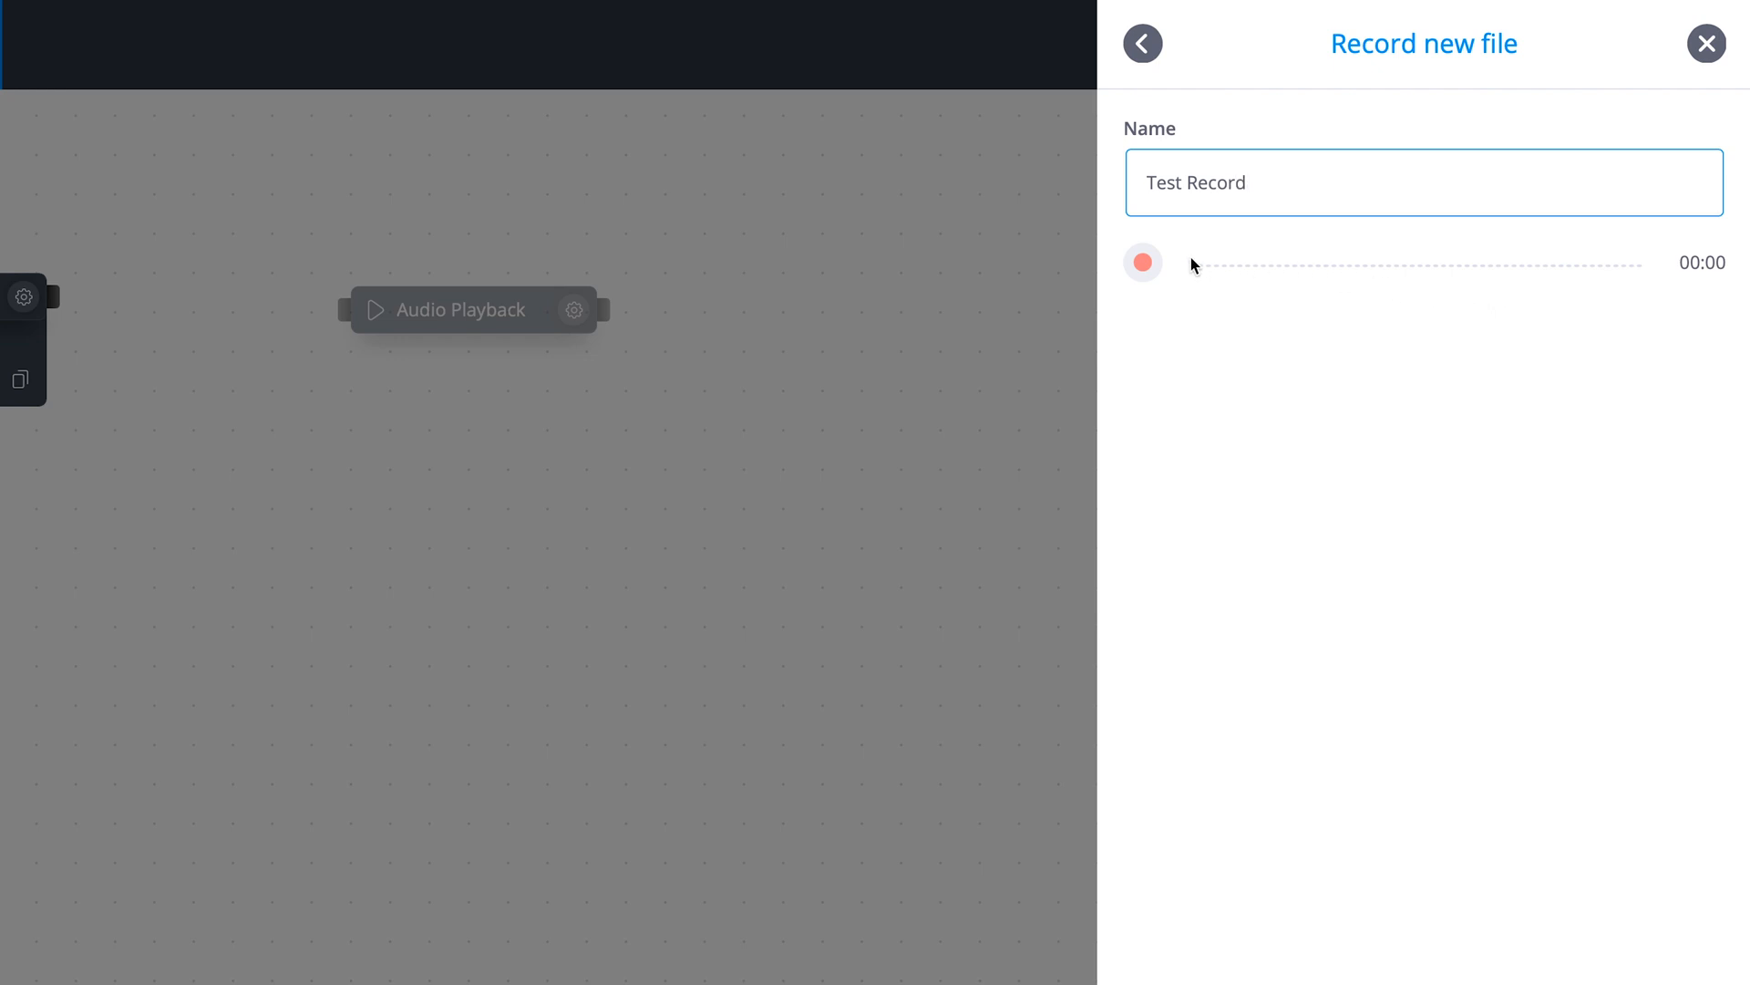
click(1141, 263)
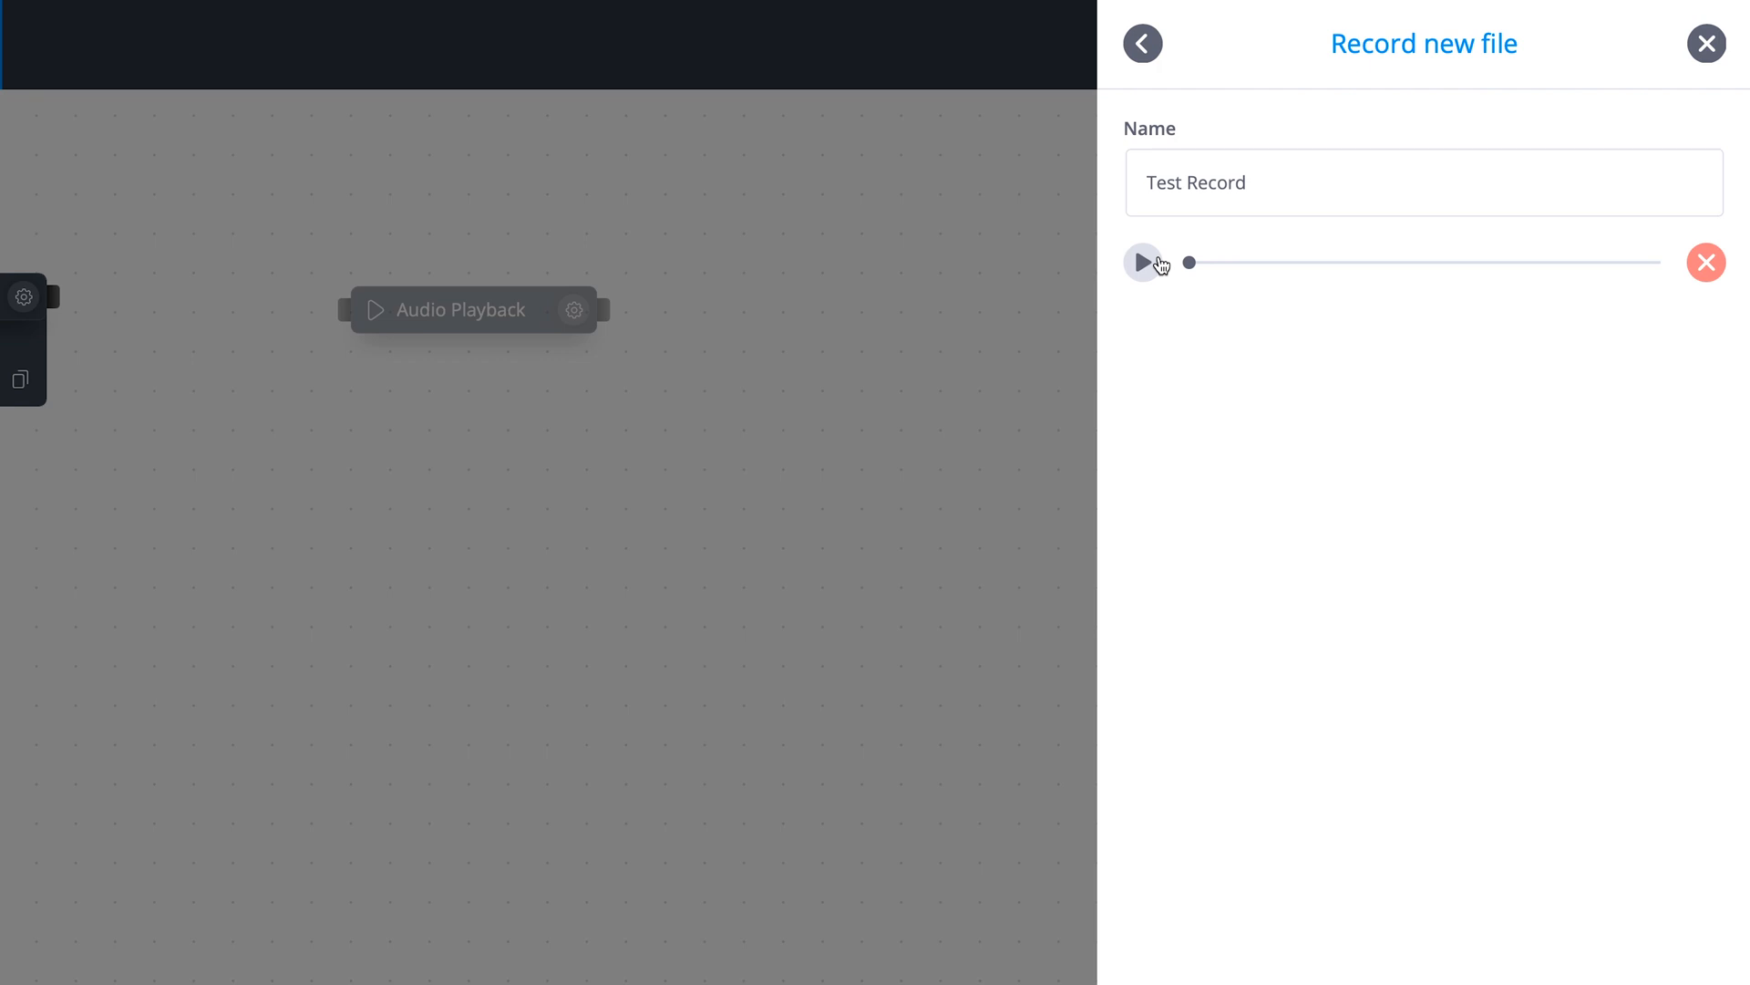
click(1141, 263)
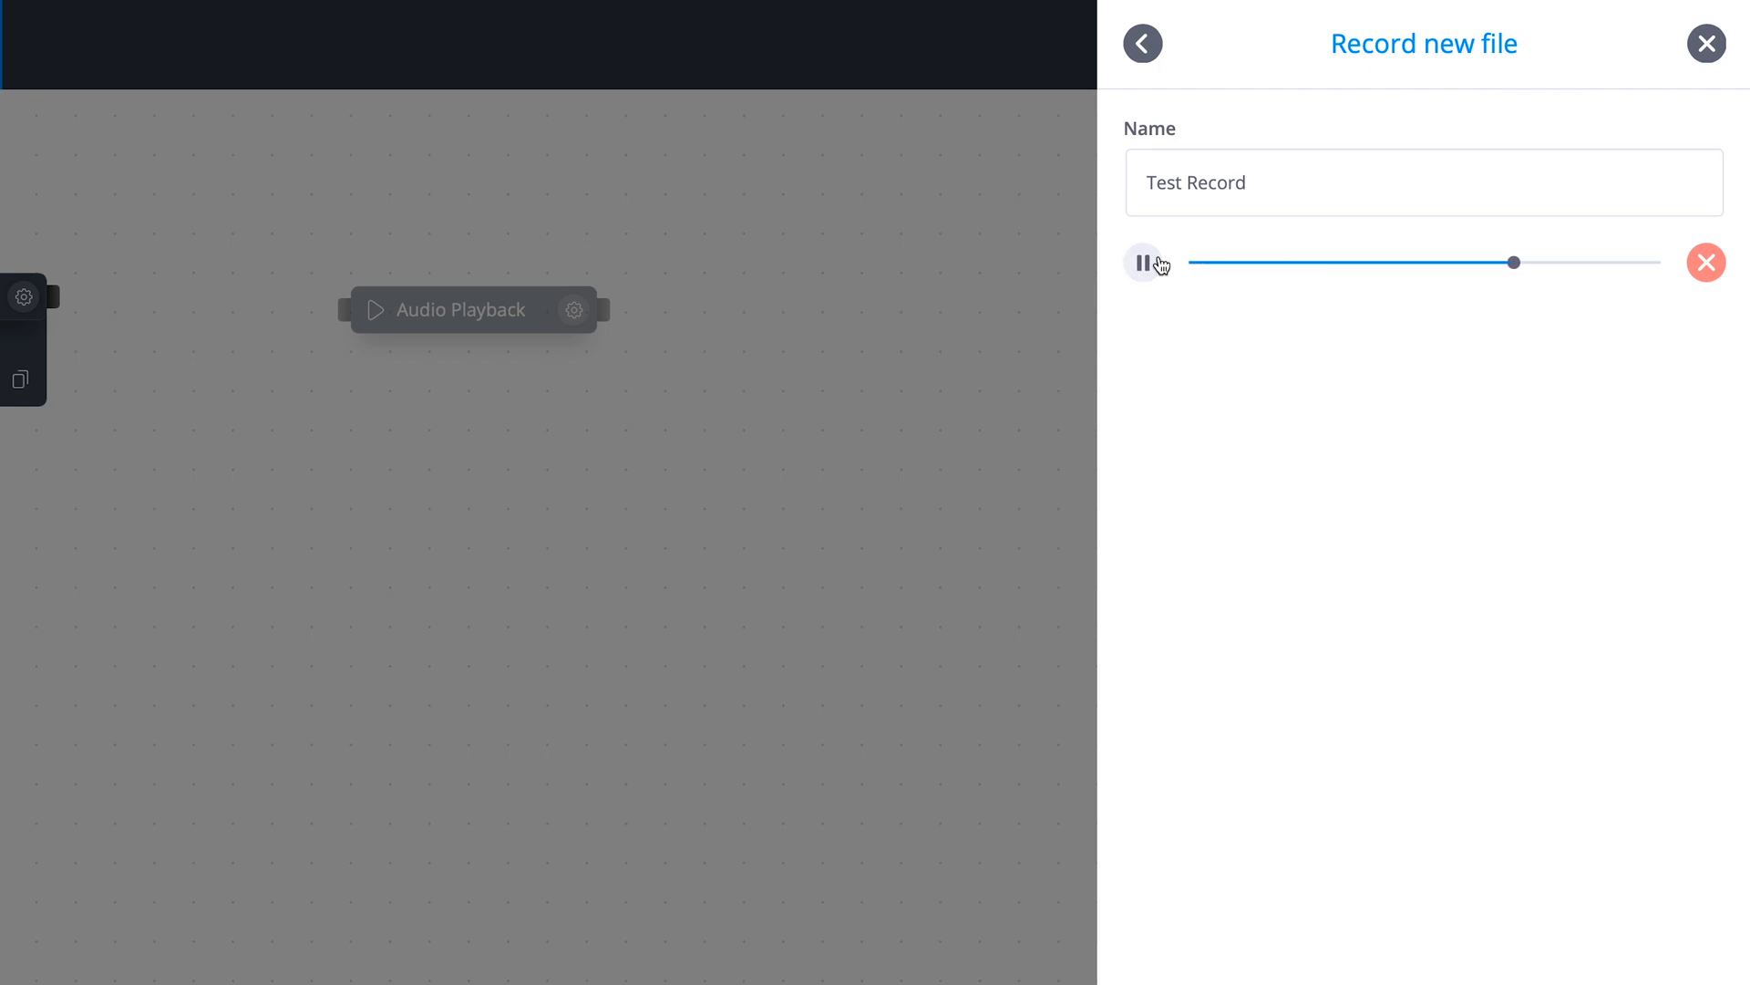
click(1147, 263)
text(Te)
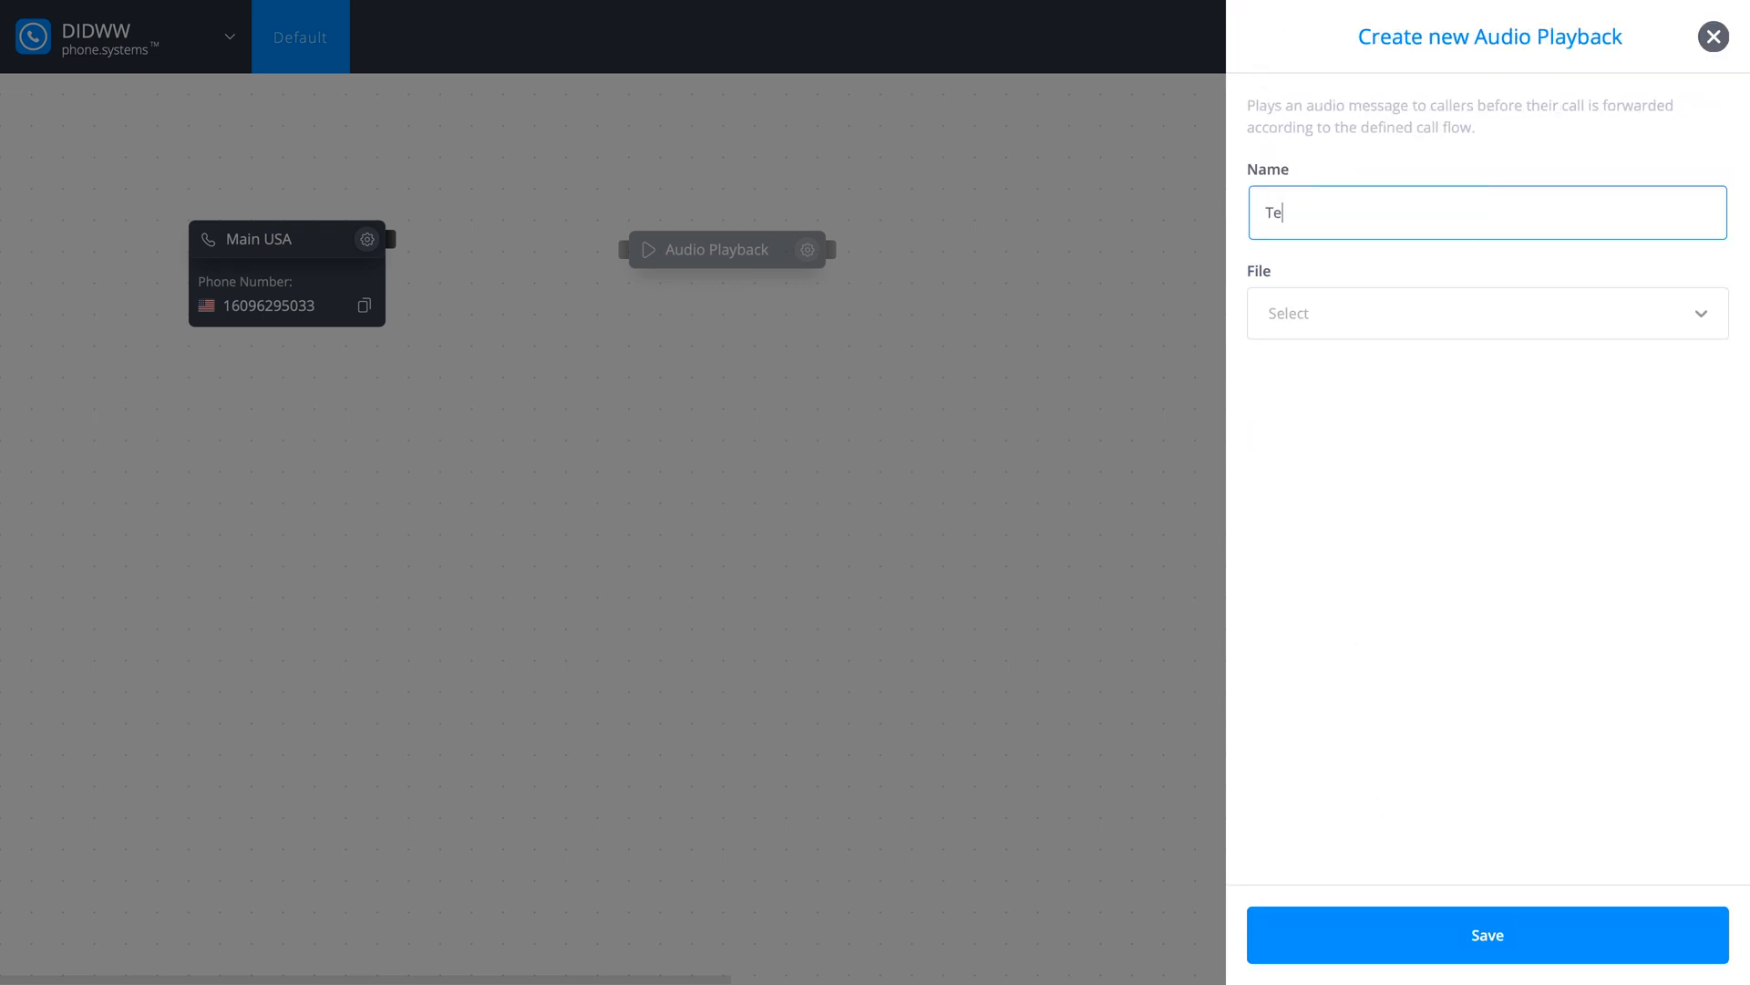
Save the playback as 'Test Audio' playing Test Record.mp3 and expand the new node
text(st Audio)
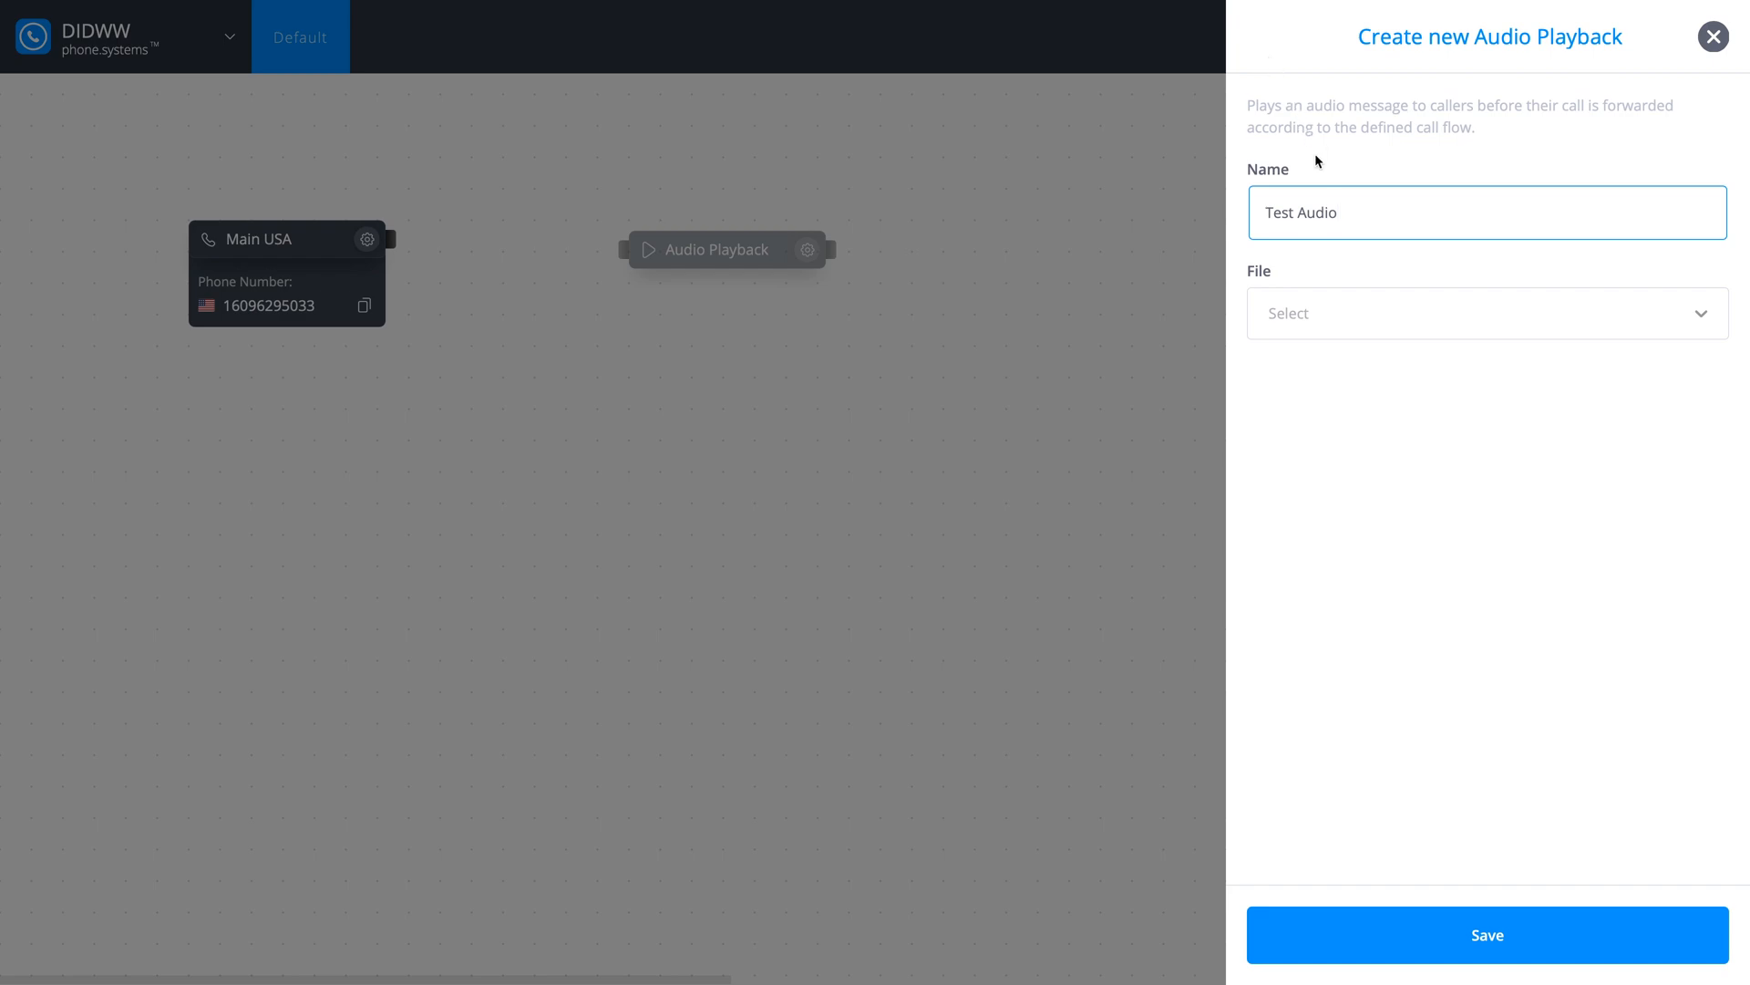
click(1484, 312)
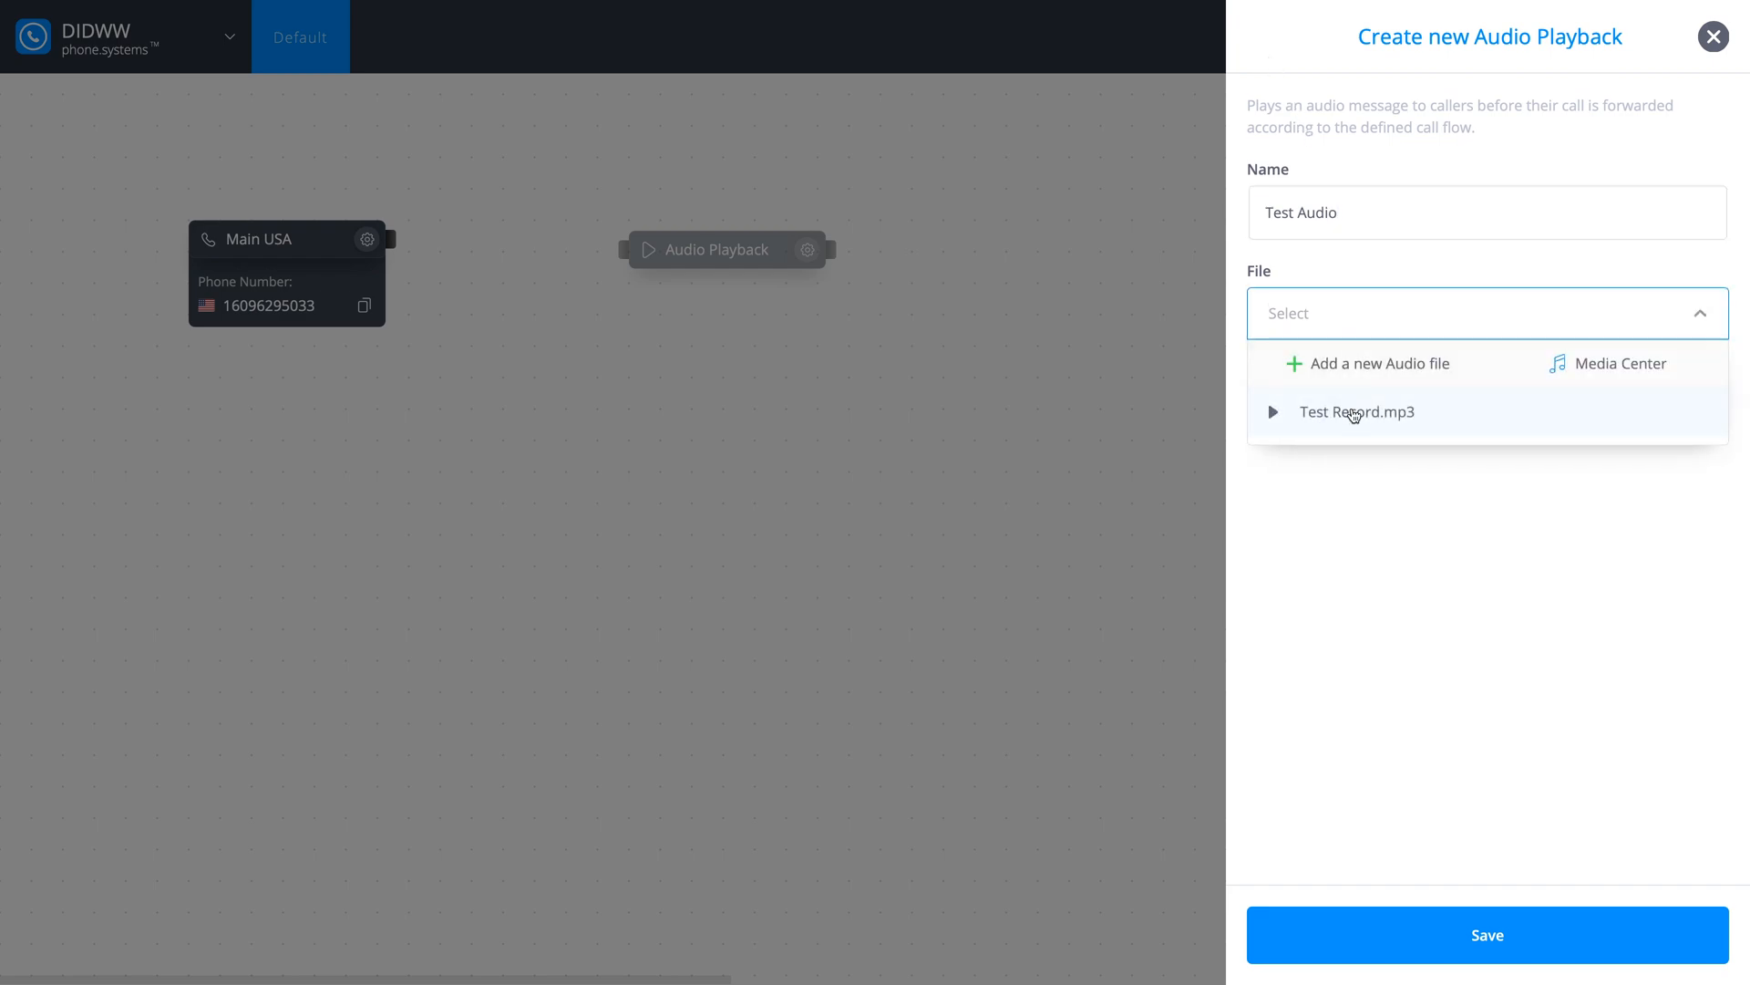
click(1356, 412)
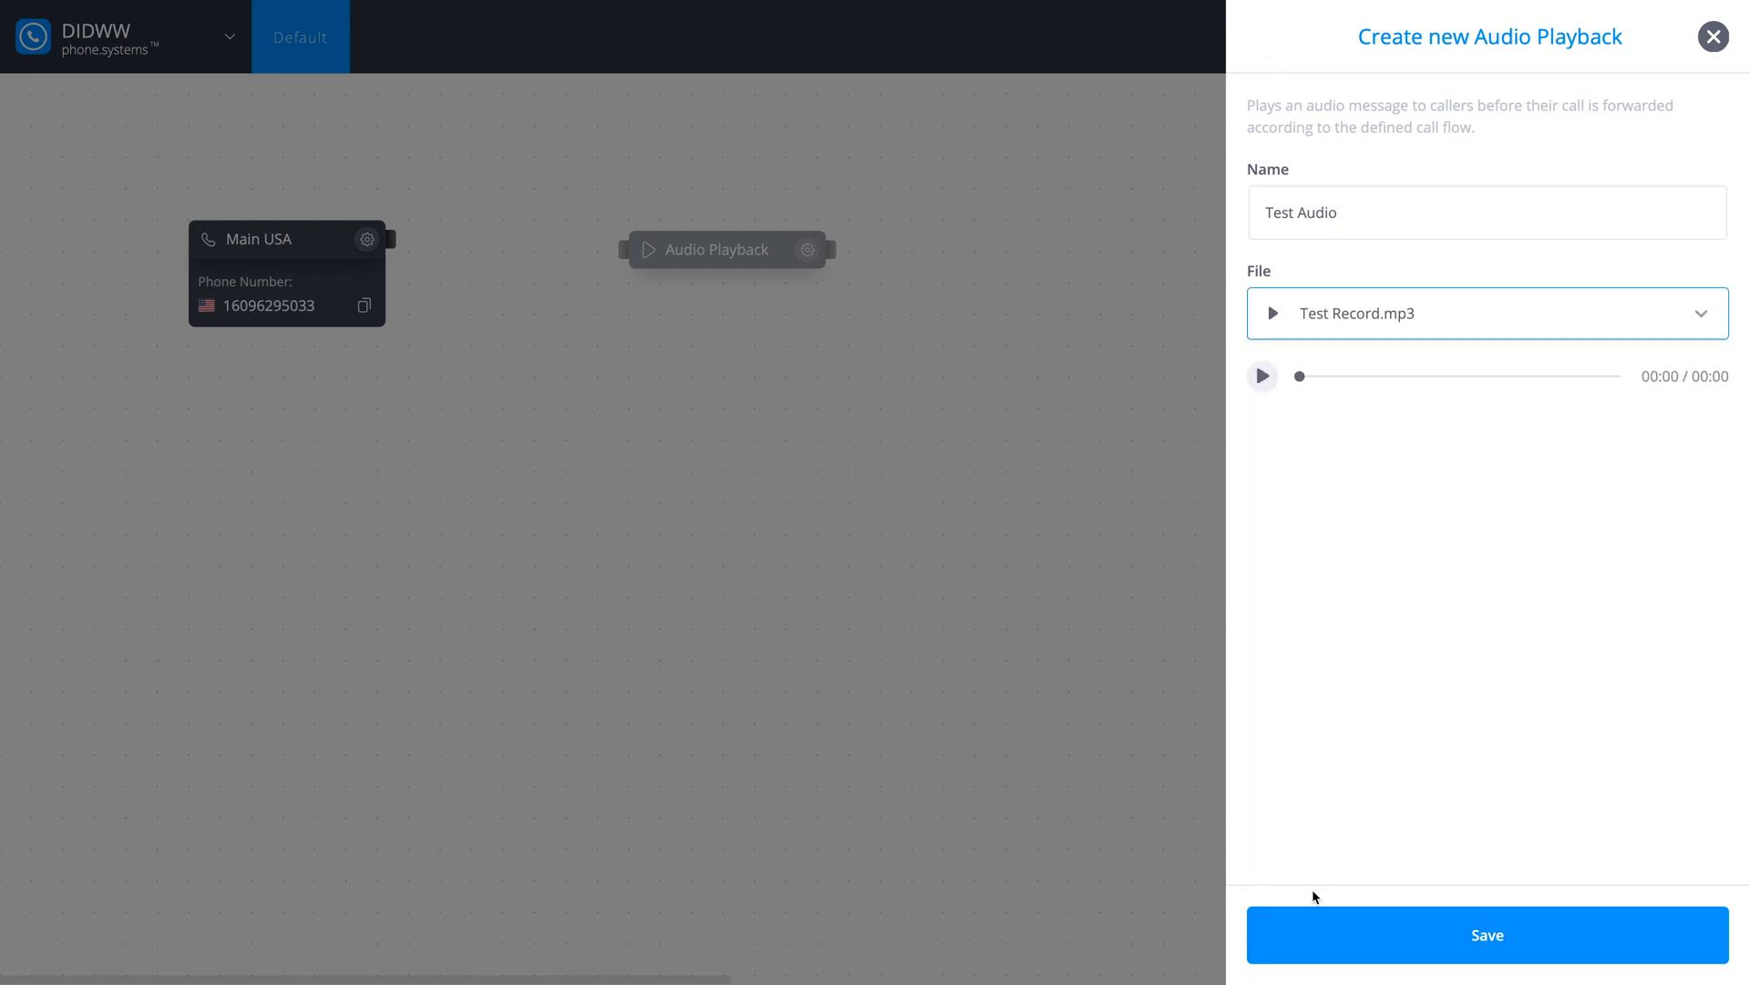
click(1488, 934)
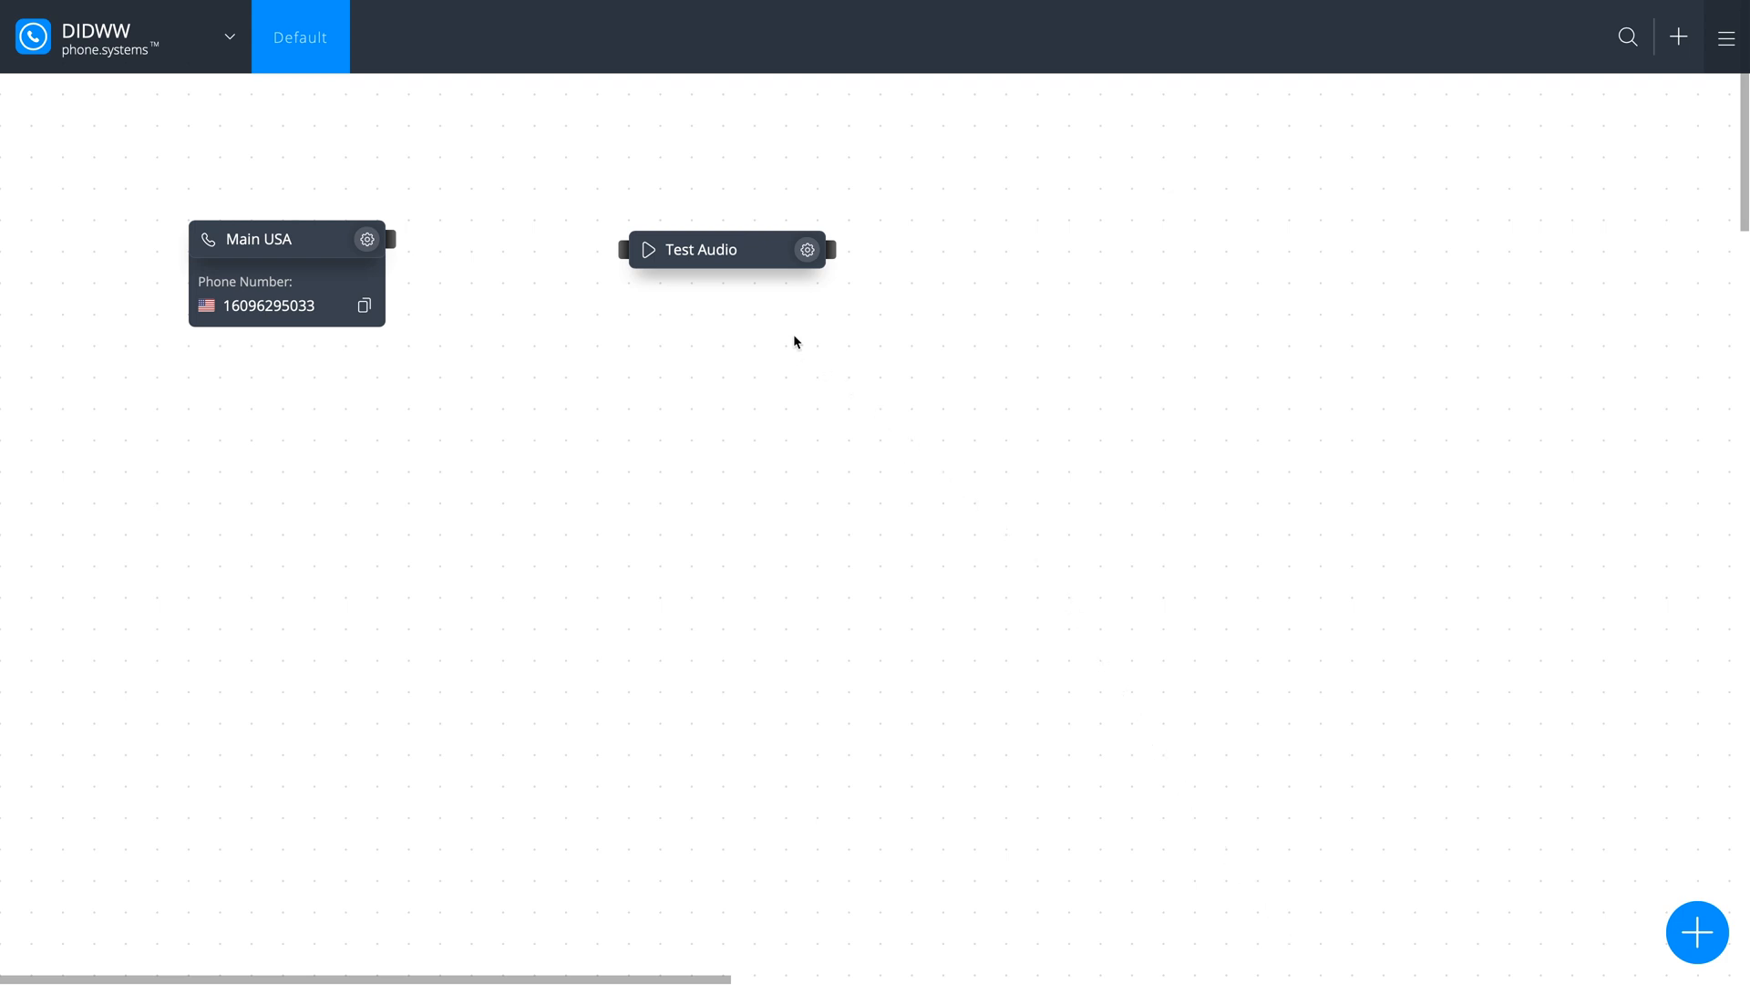
click(700, 250)
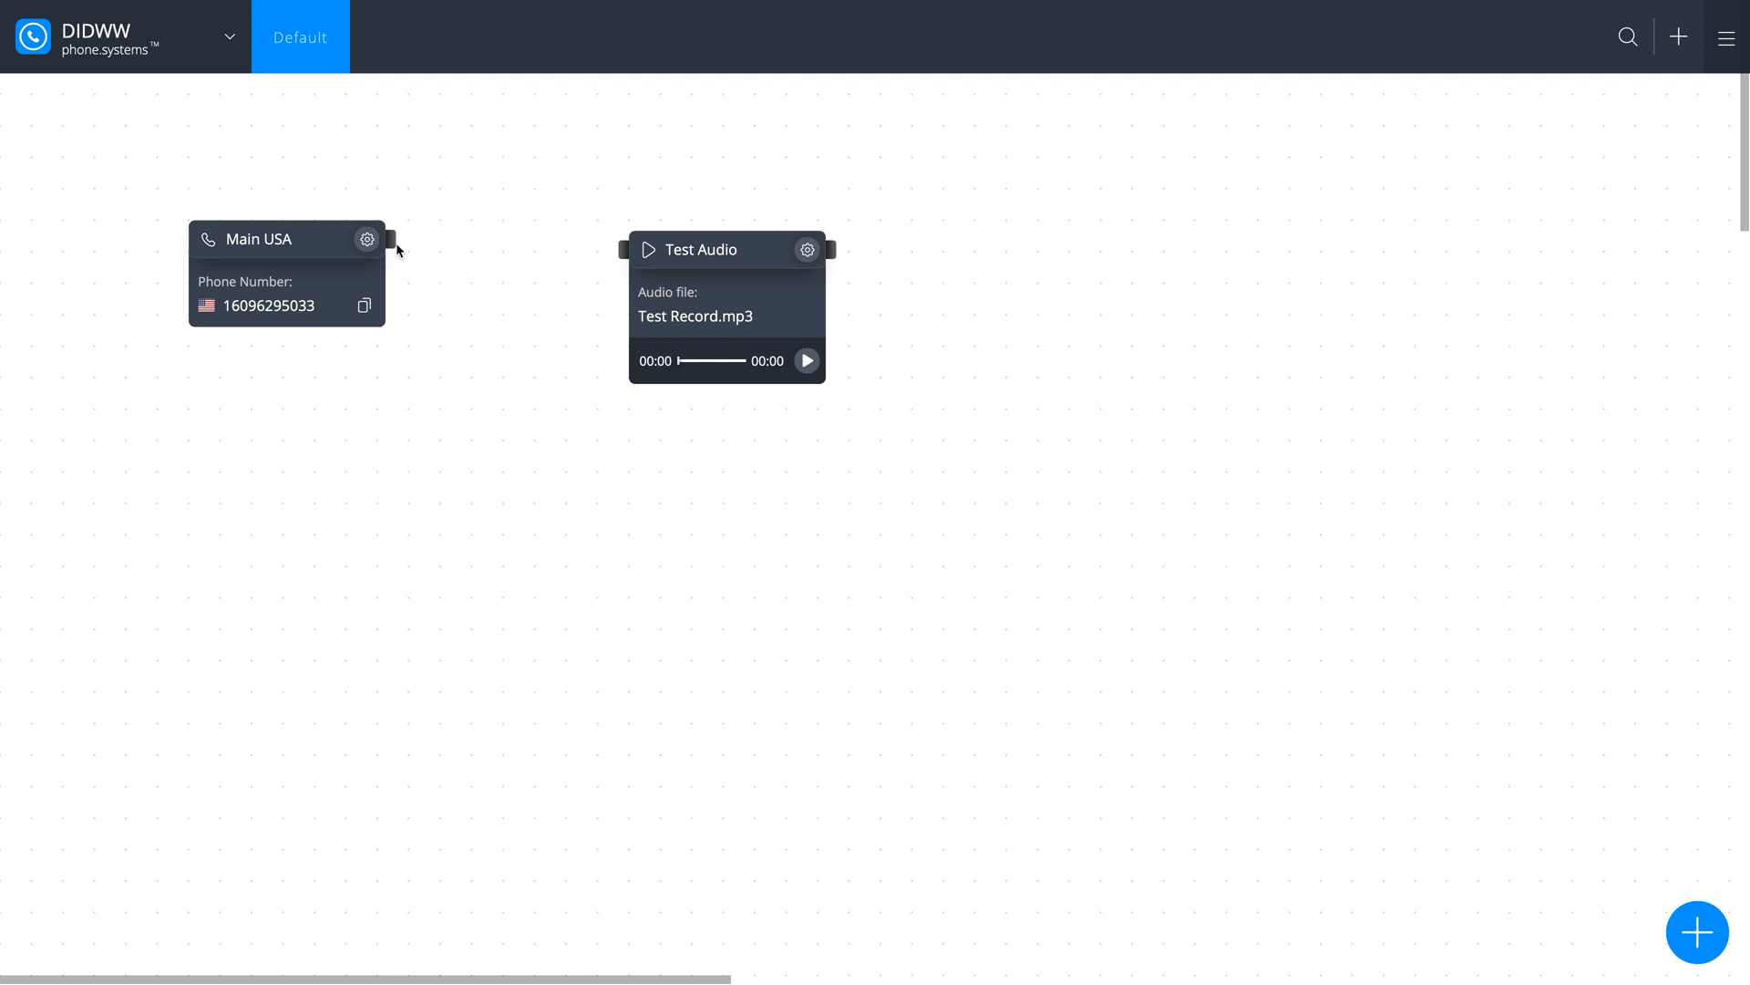
drag(388, 237, 623, 250)
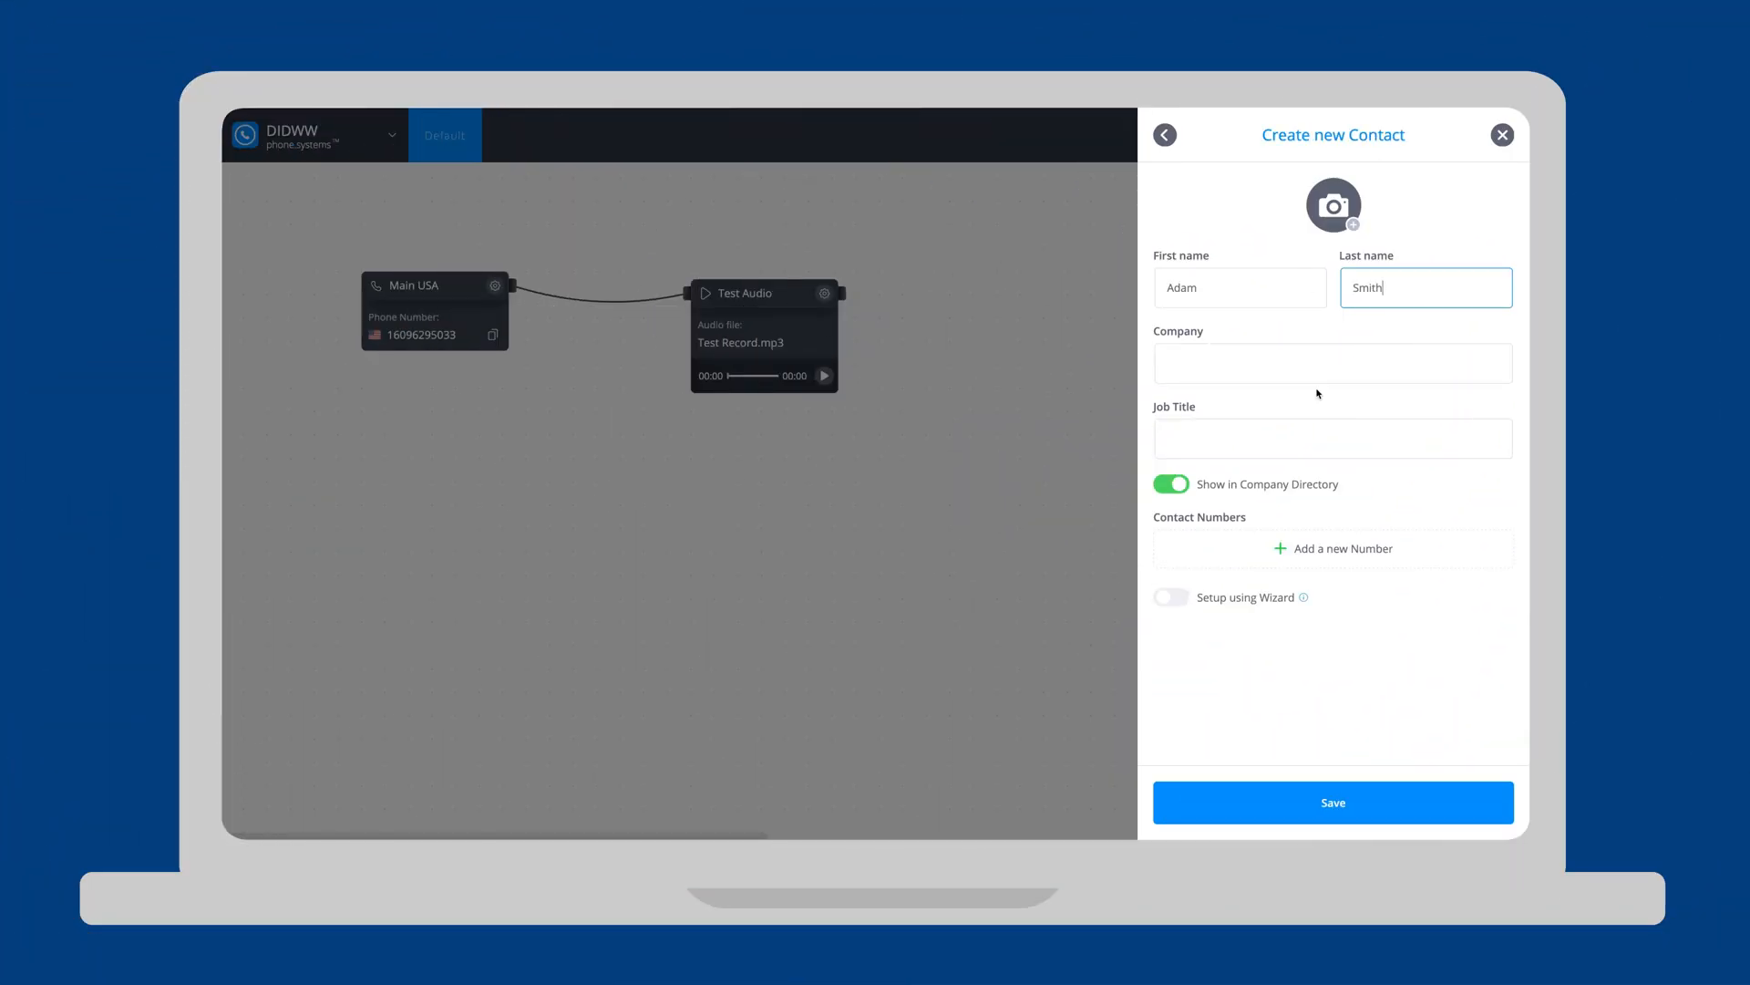
Add a Work SIP Account number with outbound calls enabled and list external caller ID options
click(1344, 548)
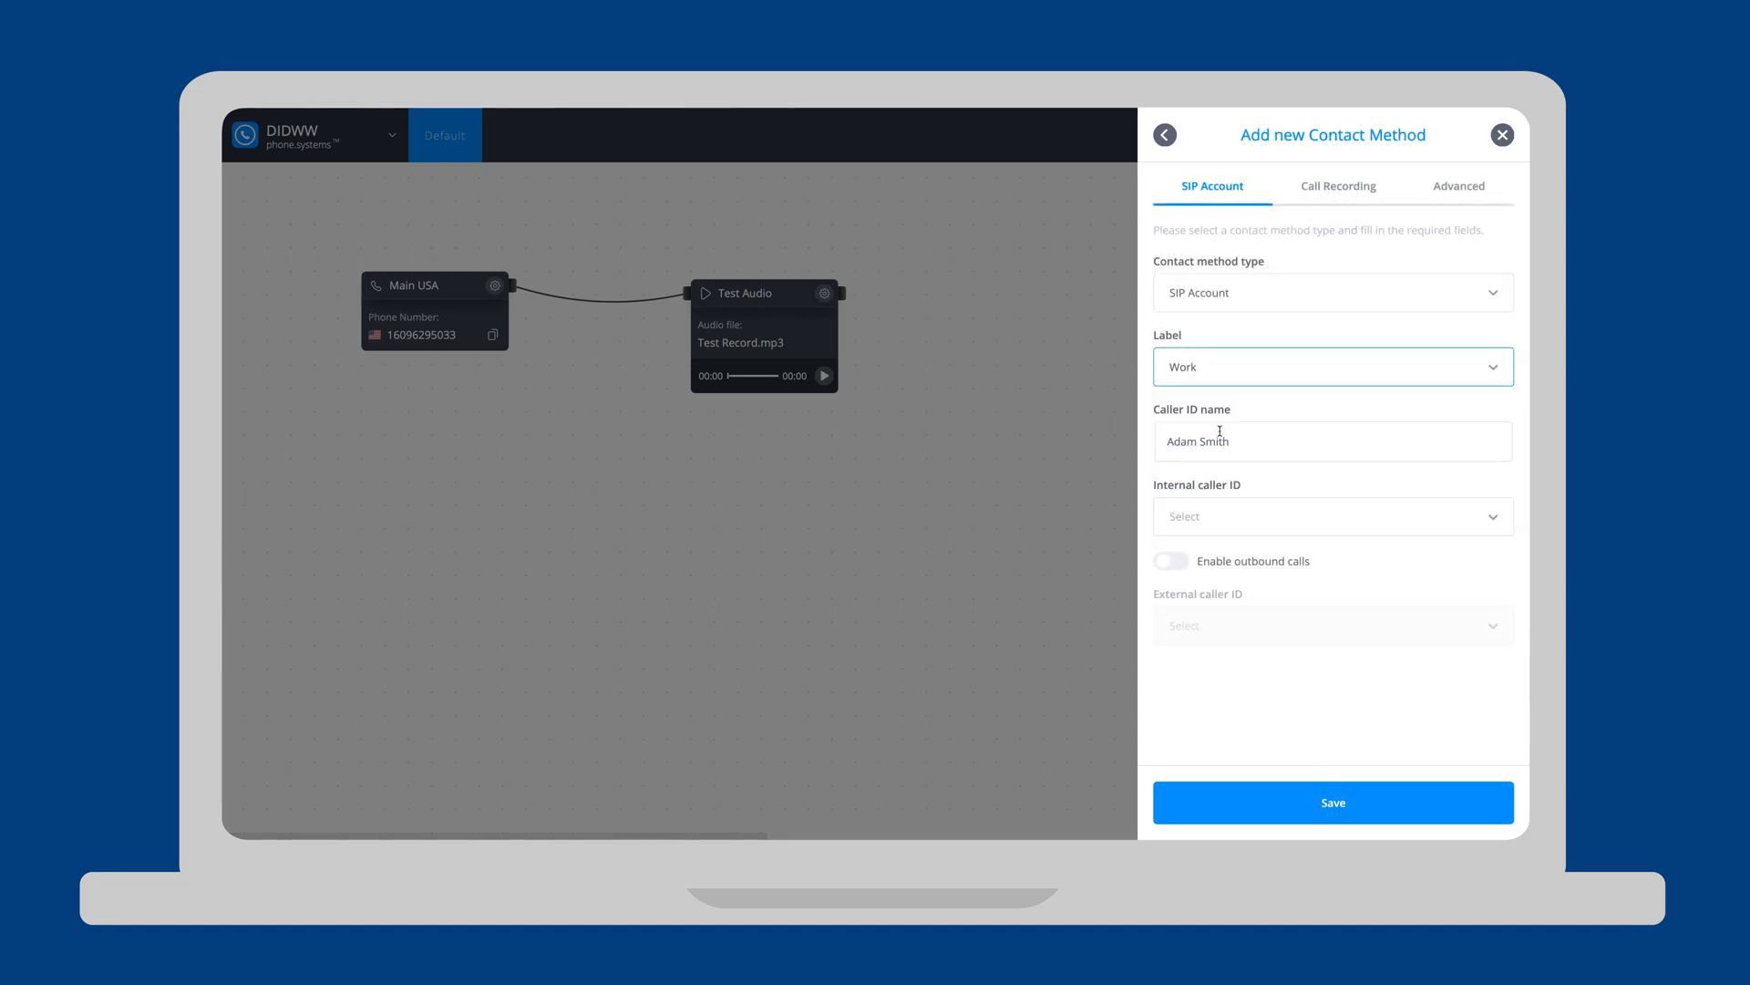
click(1170, 559)
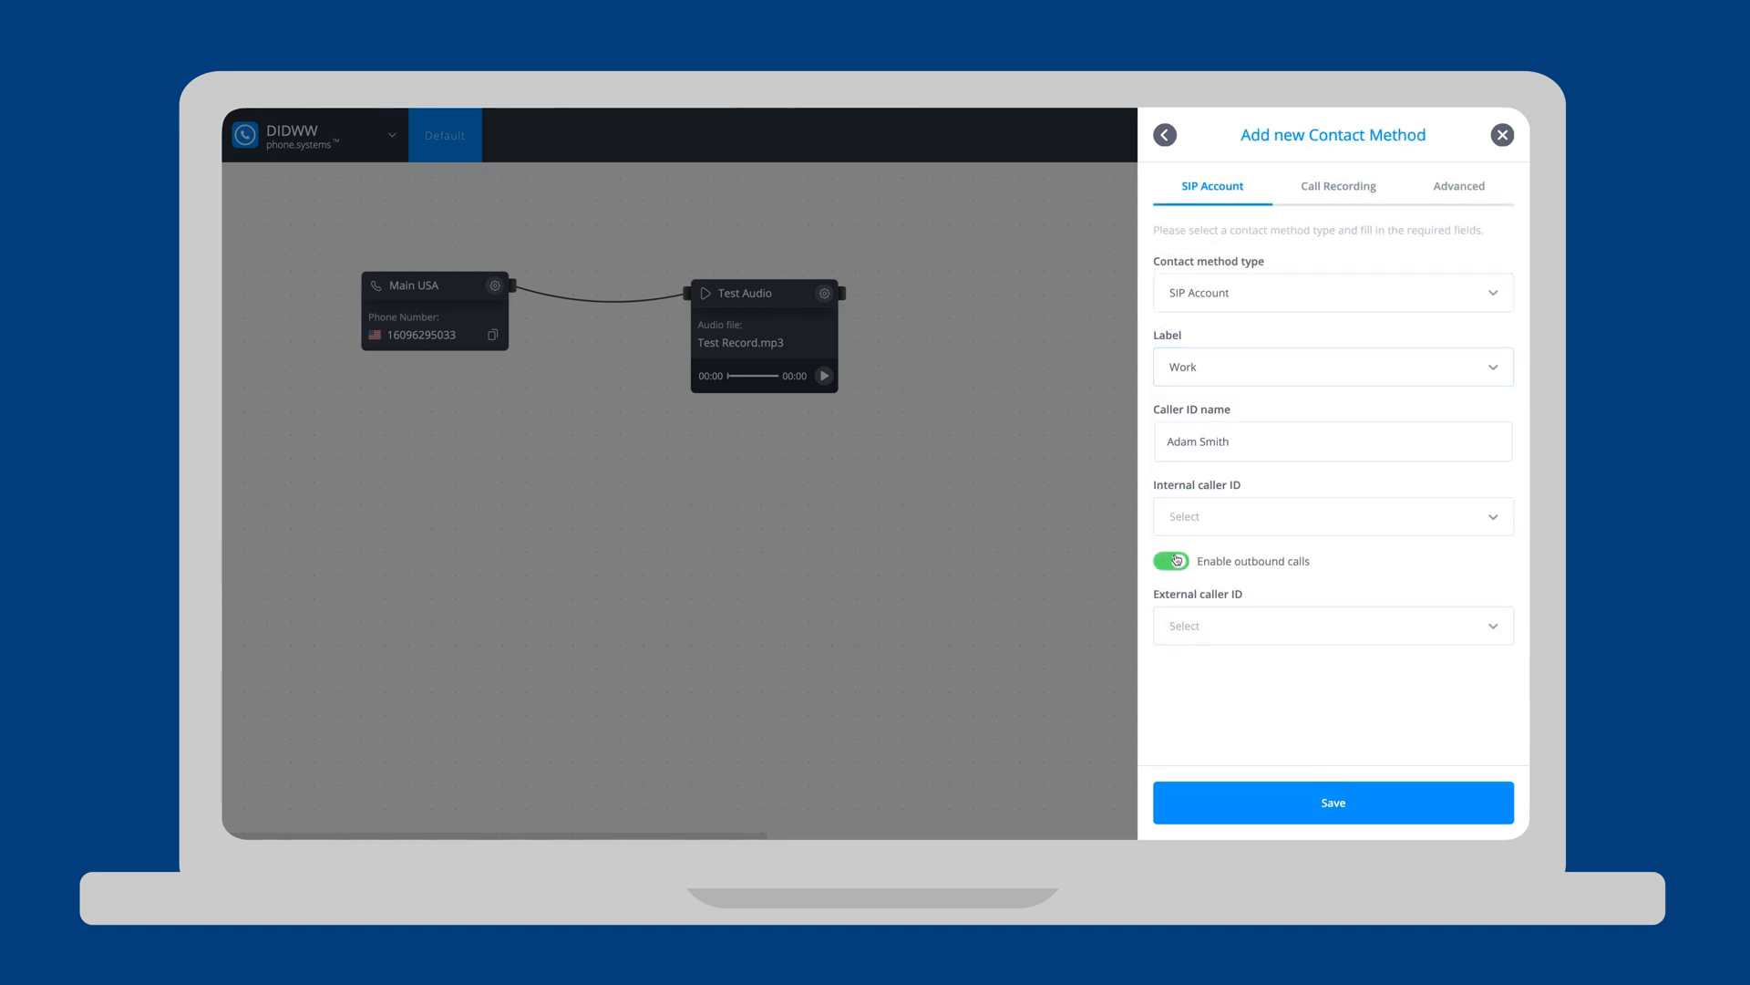
click(1331, 625)
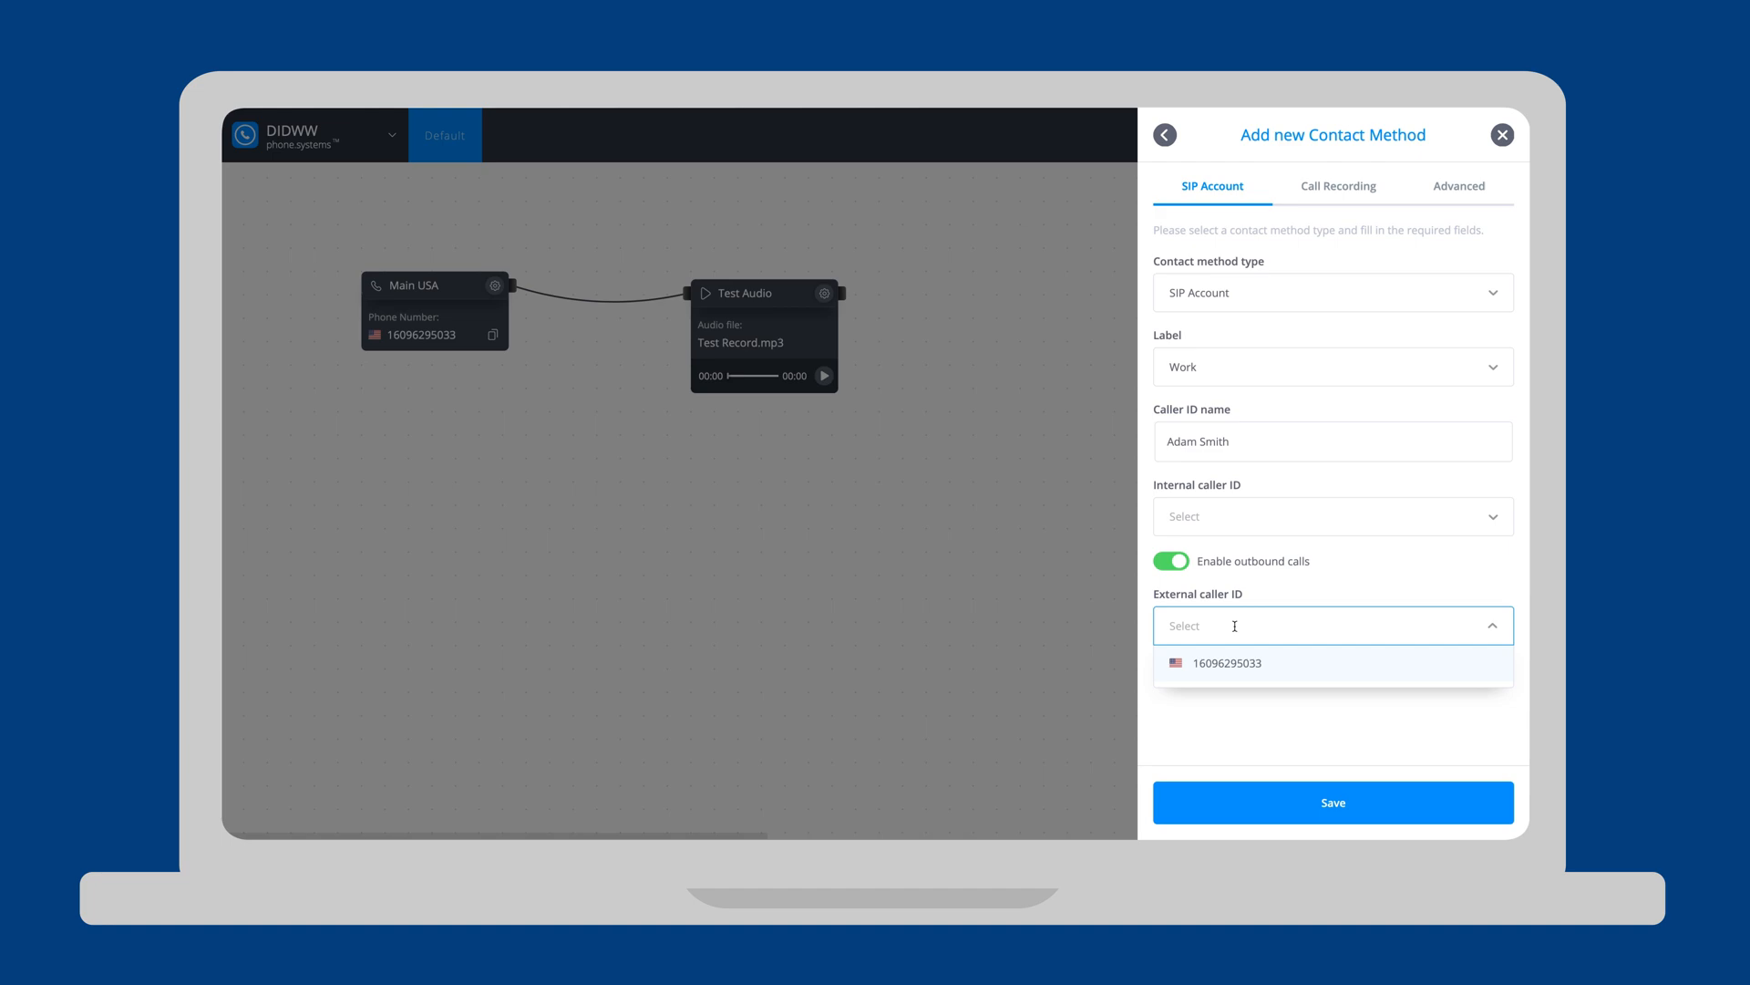